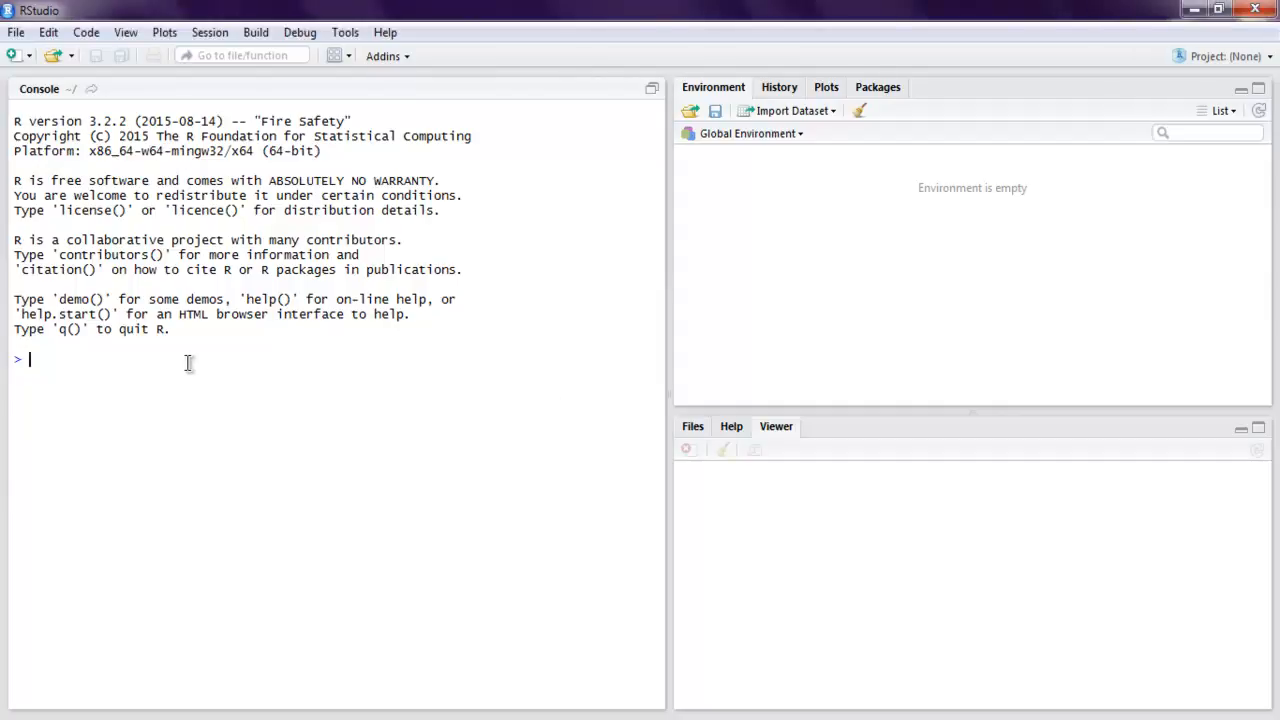
- Create a new blank R script from the New File menu
{"action": "left_click", "coordinate": [14, 56]}
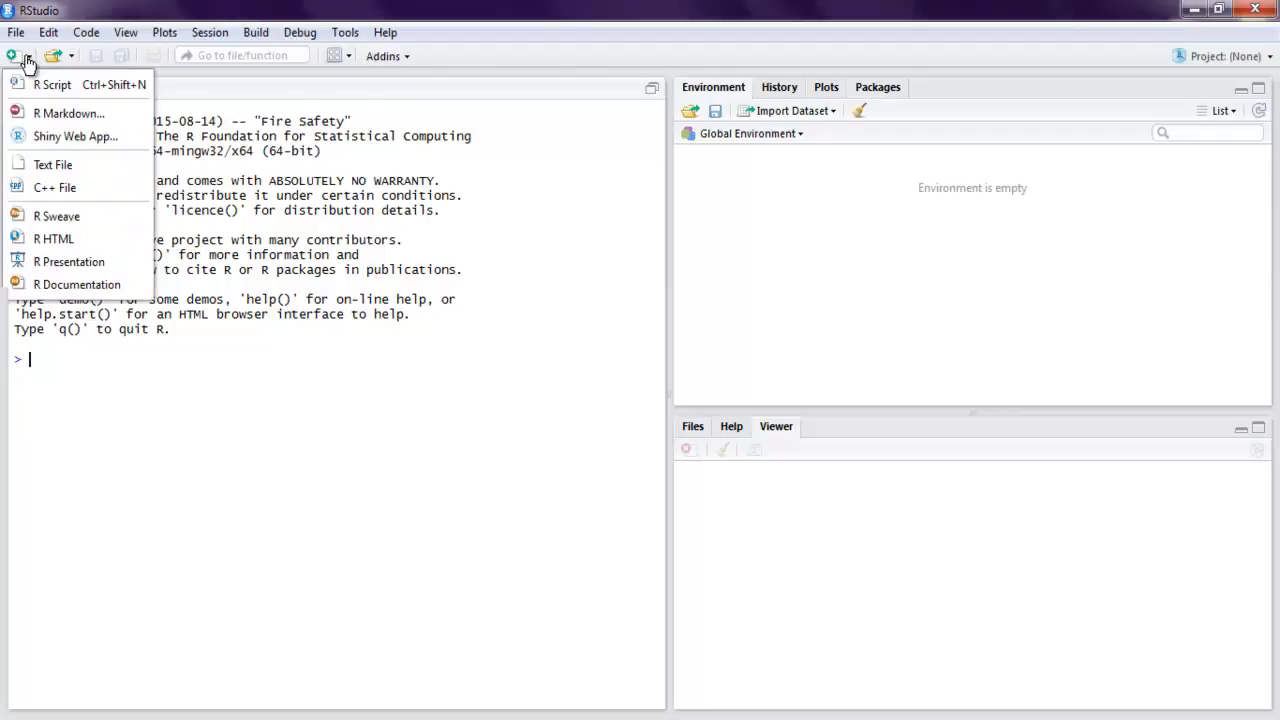
{"action": "left_click", "coordinate": [52, 84]}
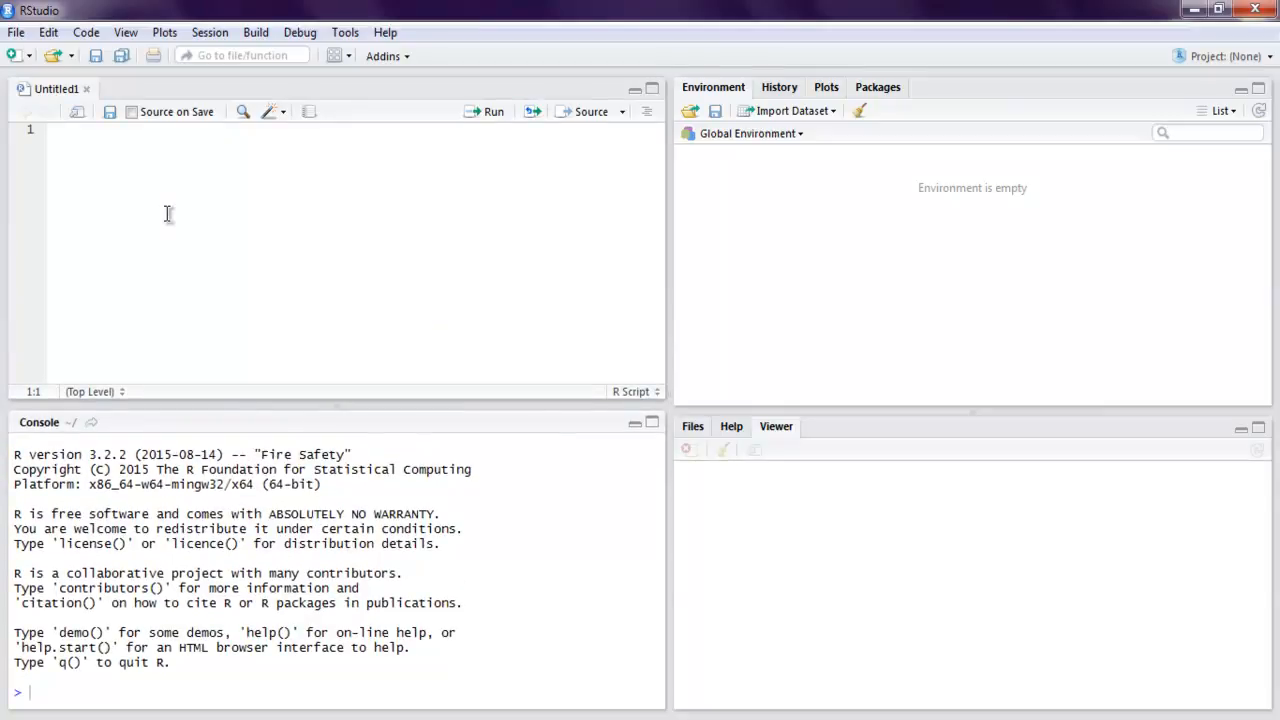
- Write abs(-5) with the comment #absolute value on line 1 of the script
{"action": "type", "text": "a"}
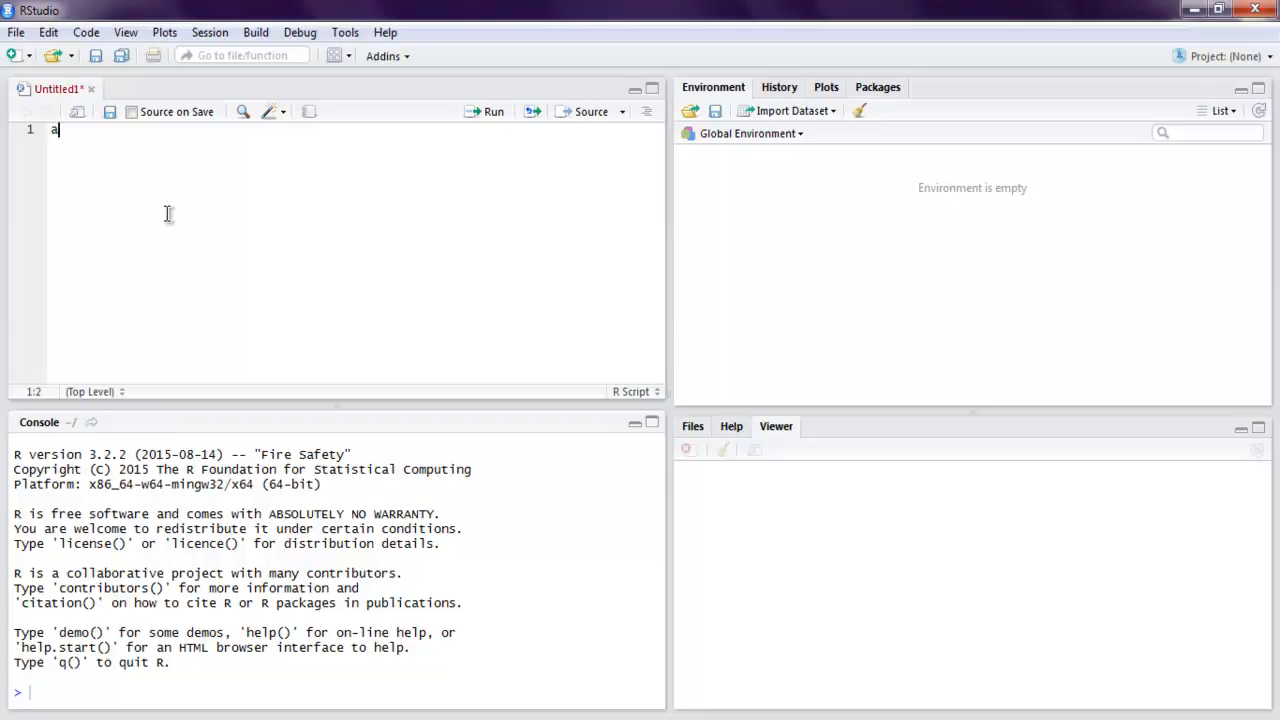
{"action": "type", "text": "bso"}
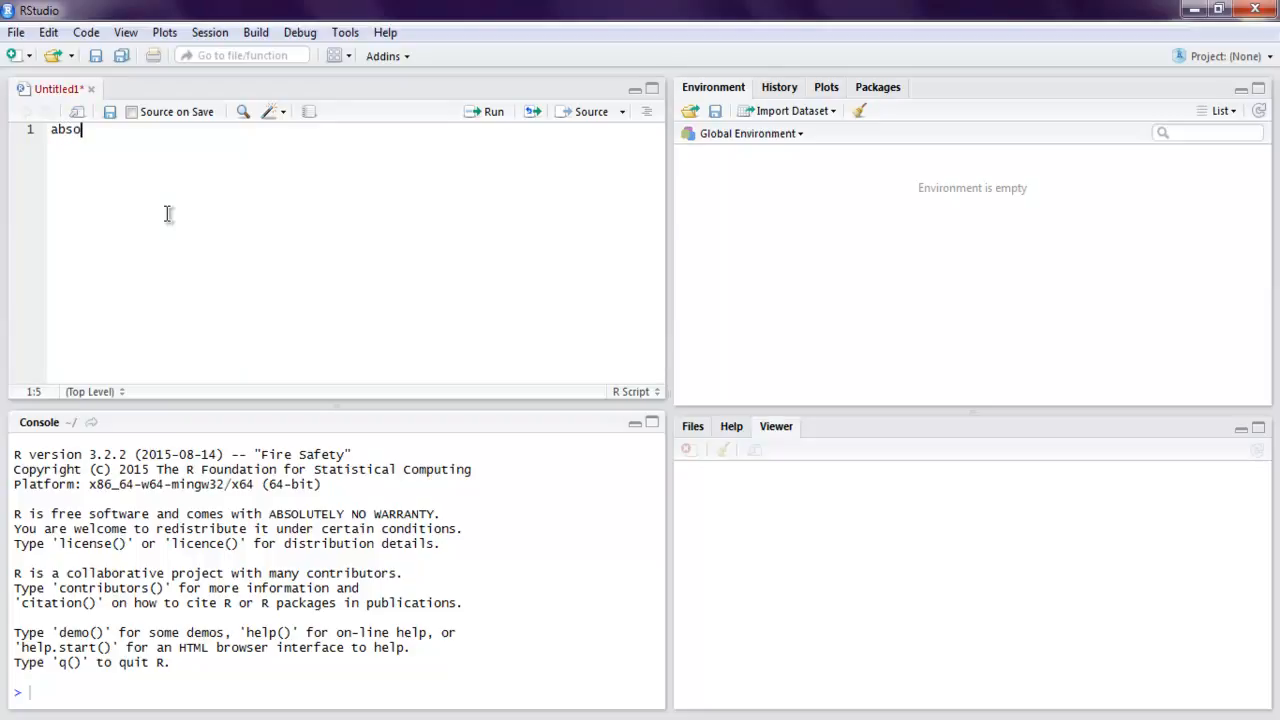
{"action": "key", "text": "Backspace"}
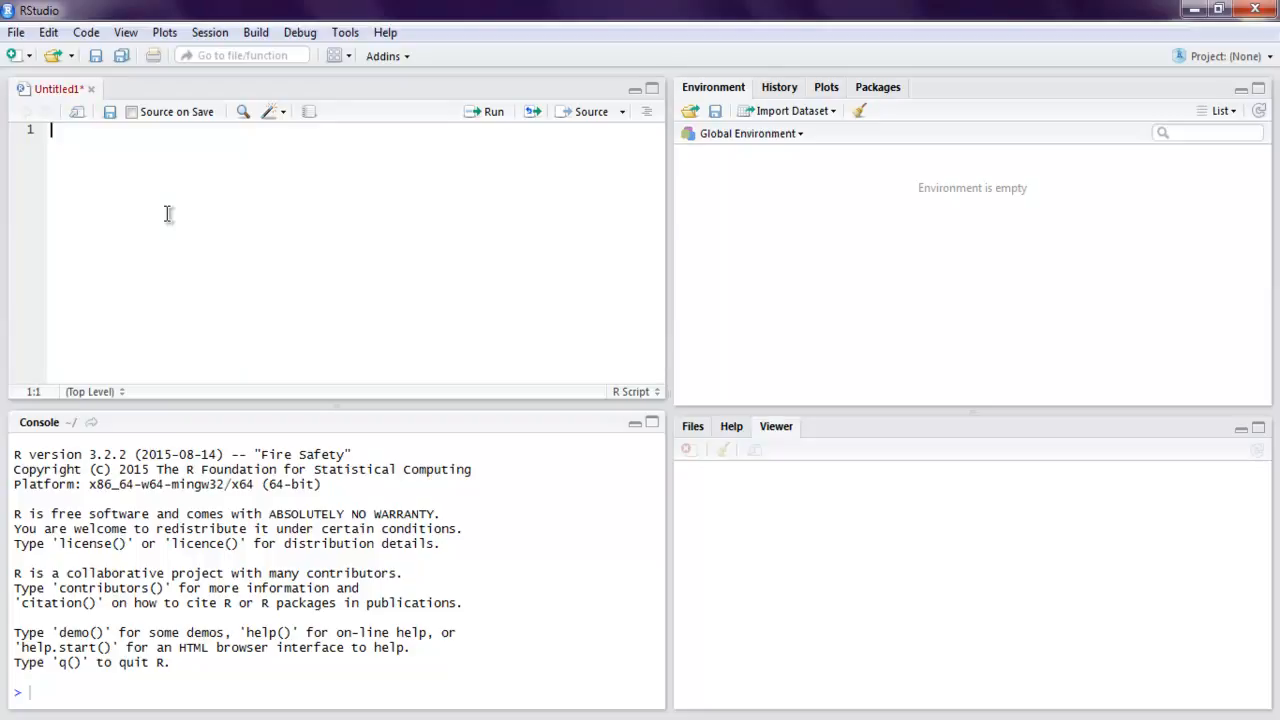
{"action": "type", "text": "#a"}
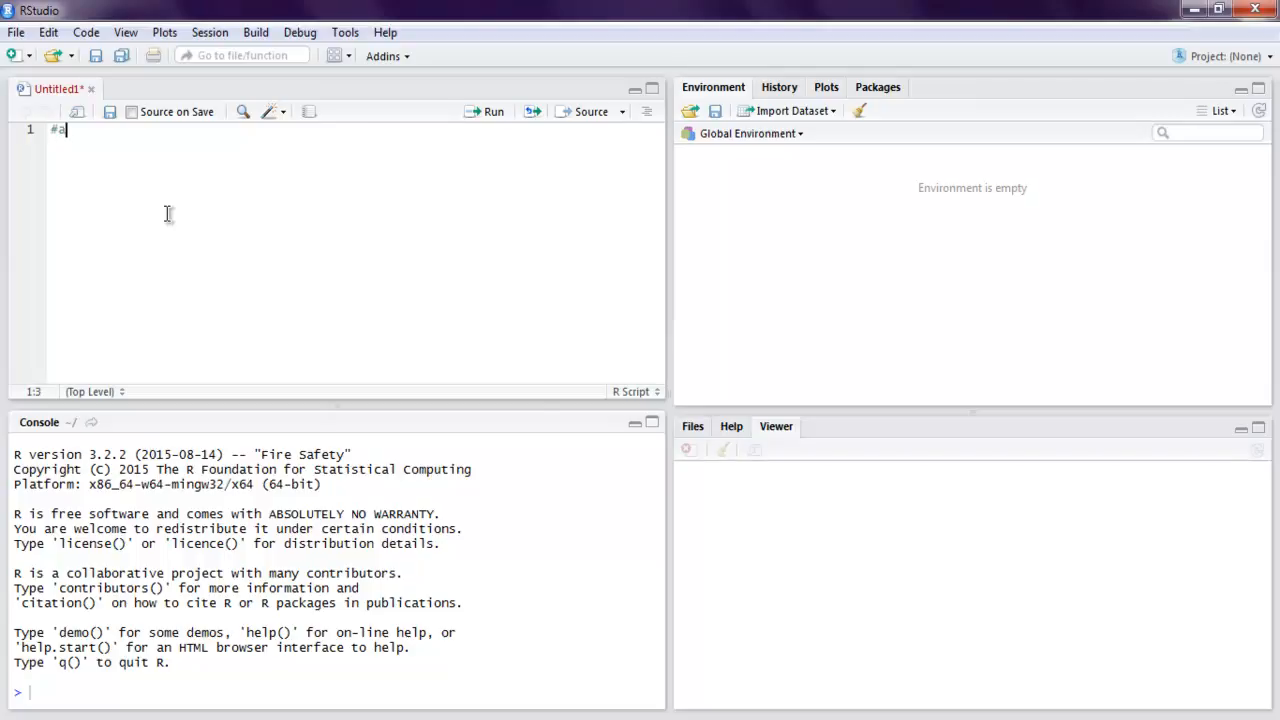
{"action": "type", "text": "bsolute valu"}
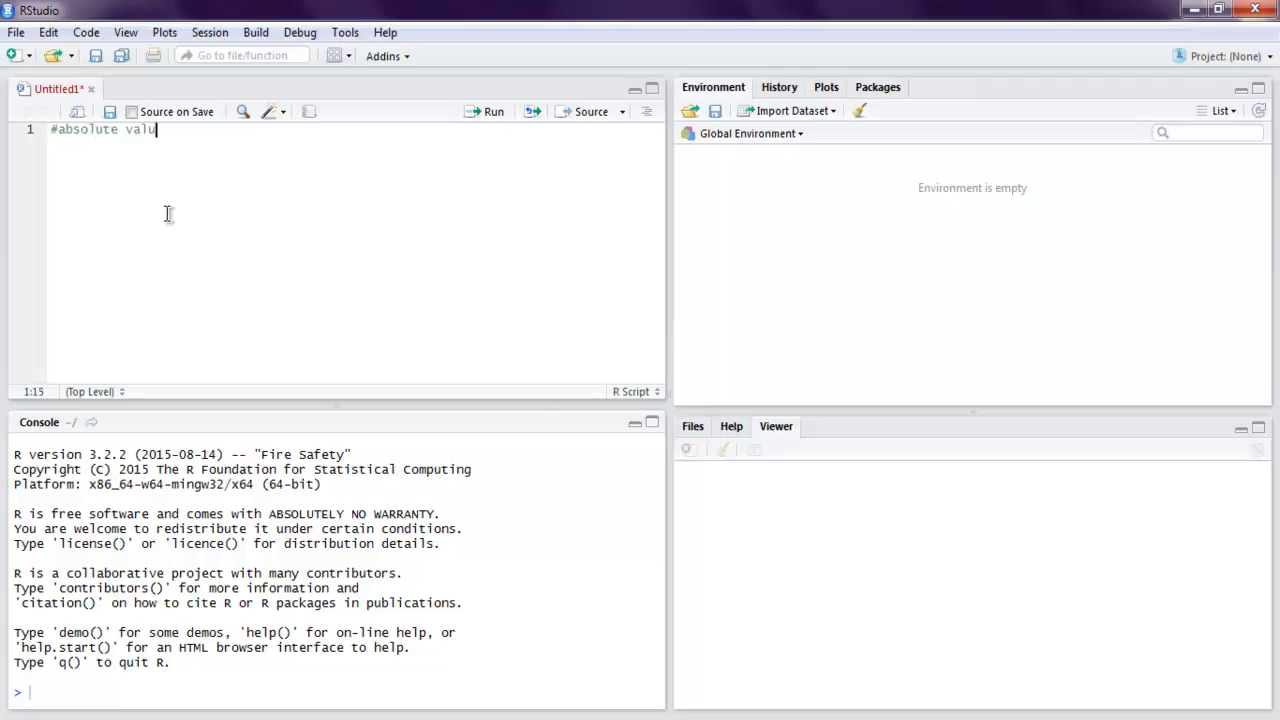
{"action": "type", "text": "e"}
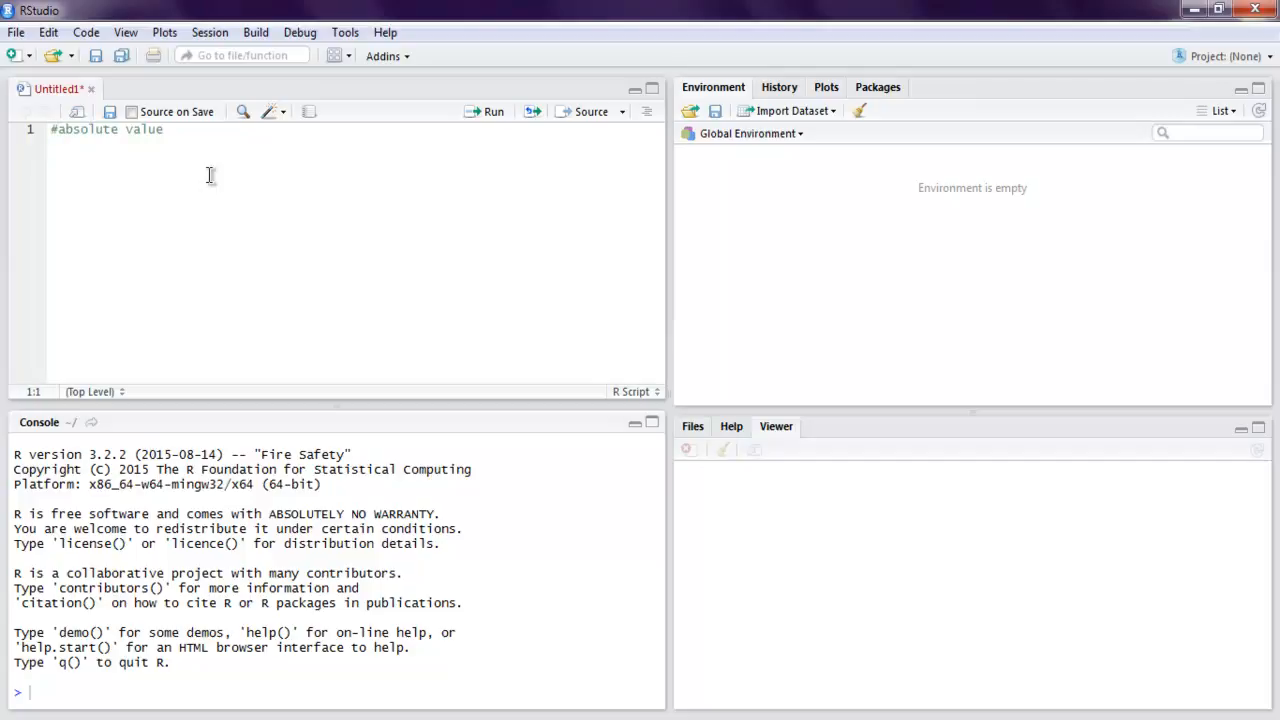
{"action": "type", "text": "abs("}
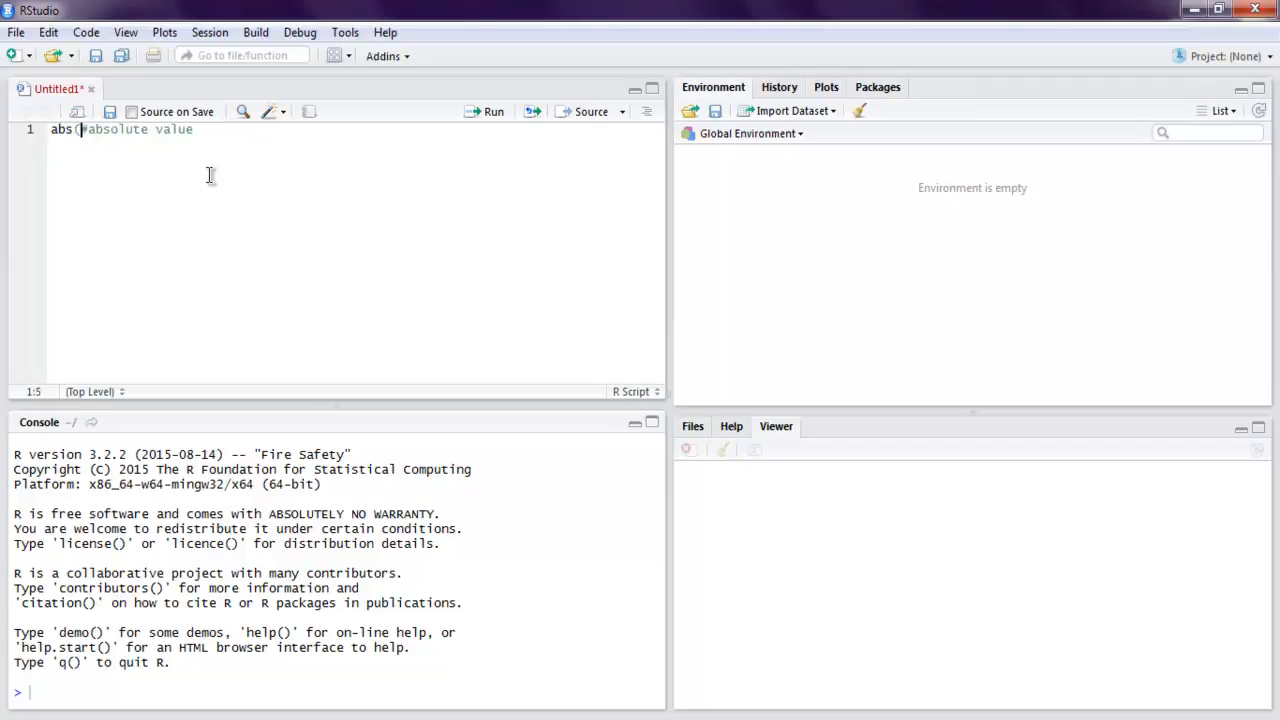
{"action": "type", "text": ")"}
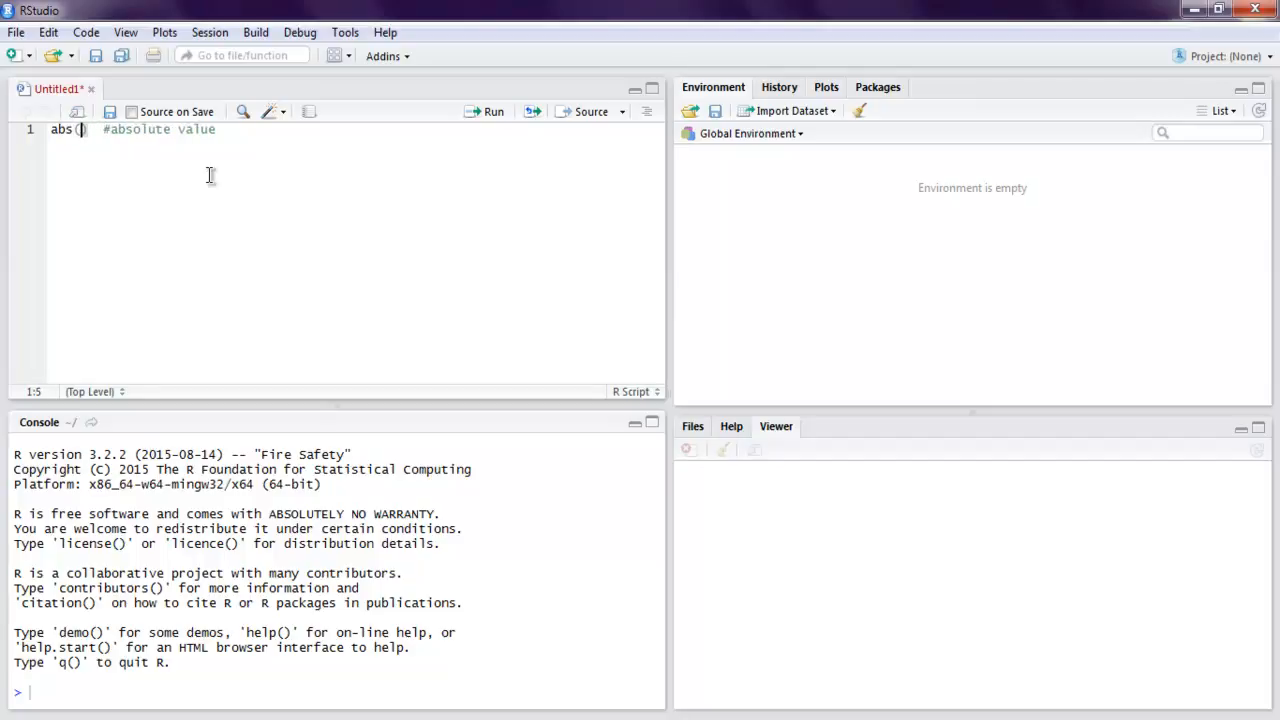
{"action": "type", "text": "-5"}
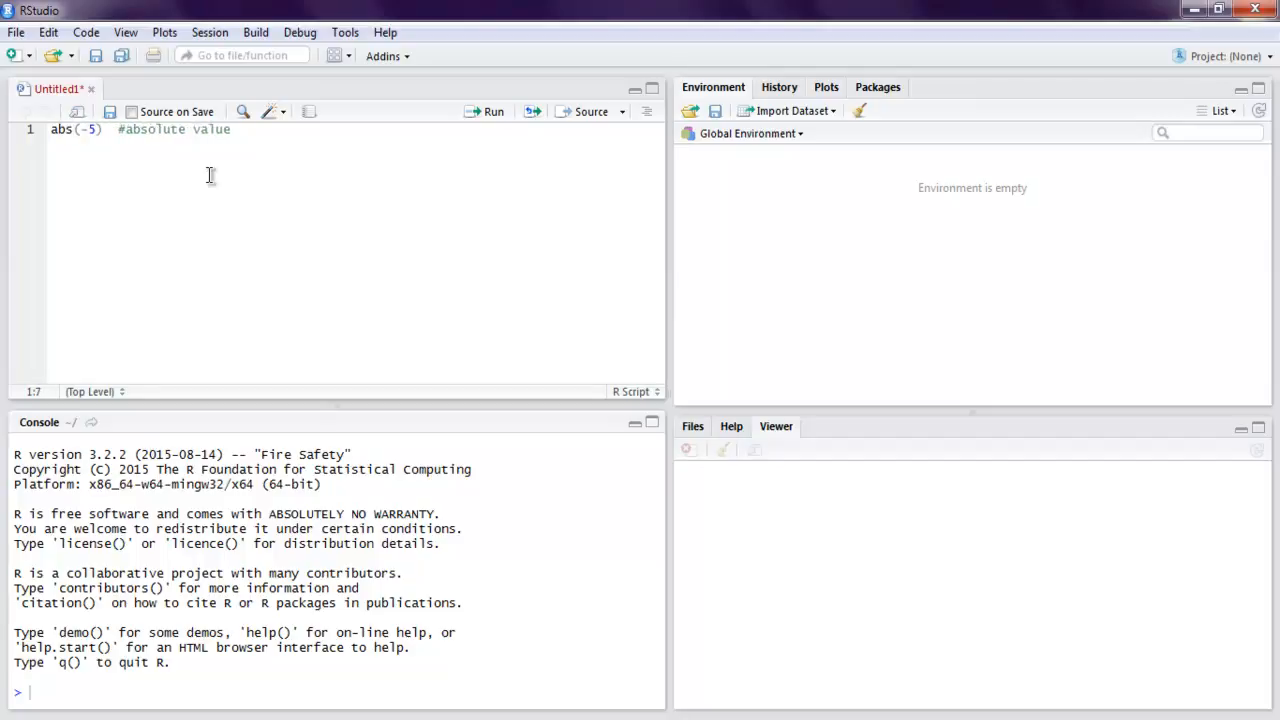
{"action": "left_click", "coordinate": [232, 128]}
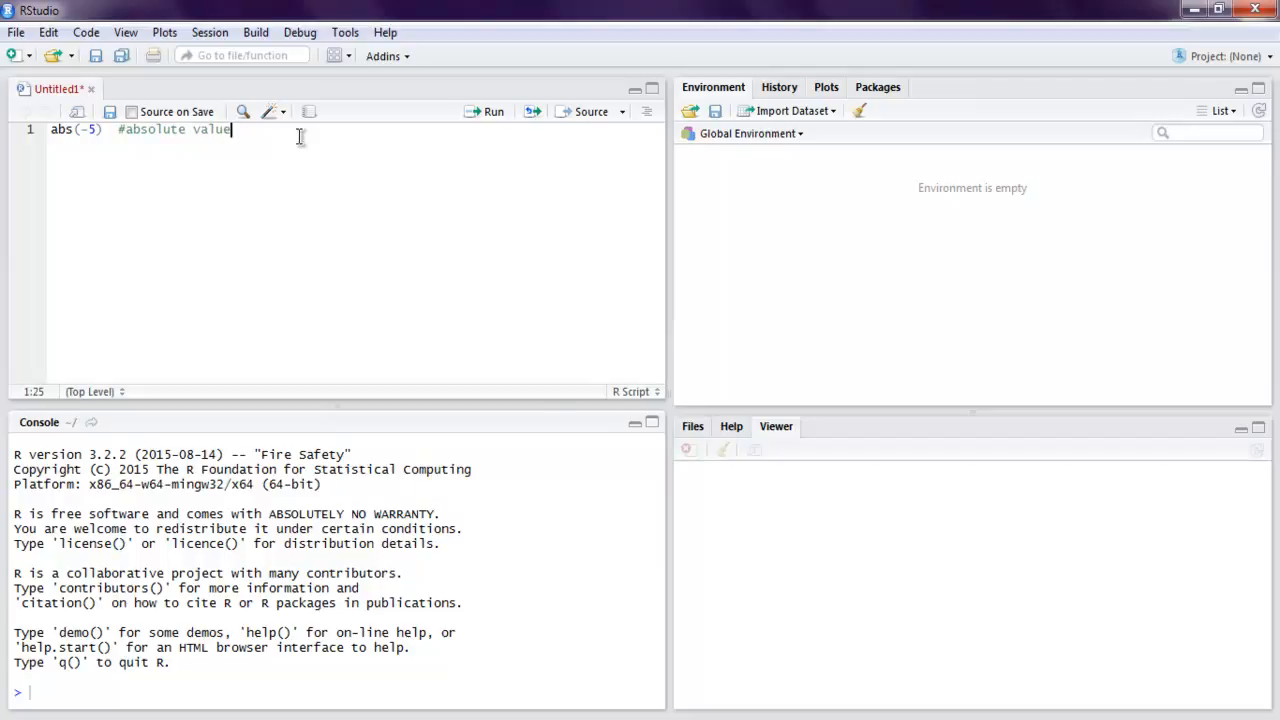
{"action": "mouse_move", "coordinate": [140, 412]}
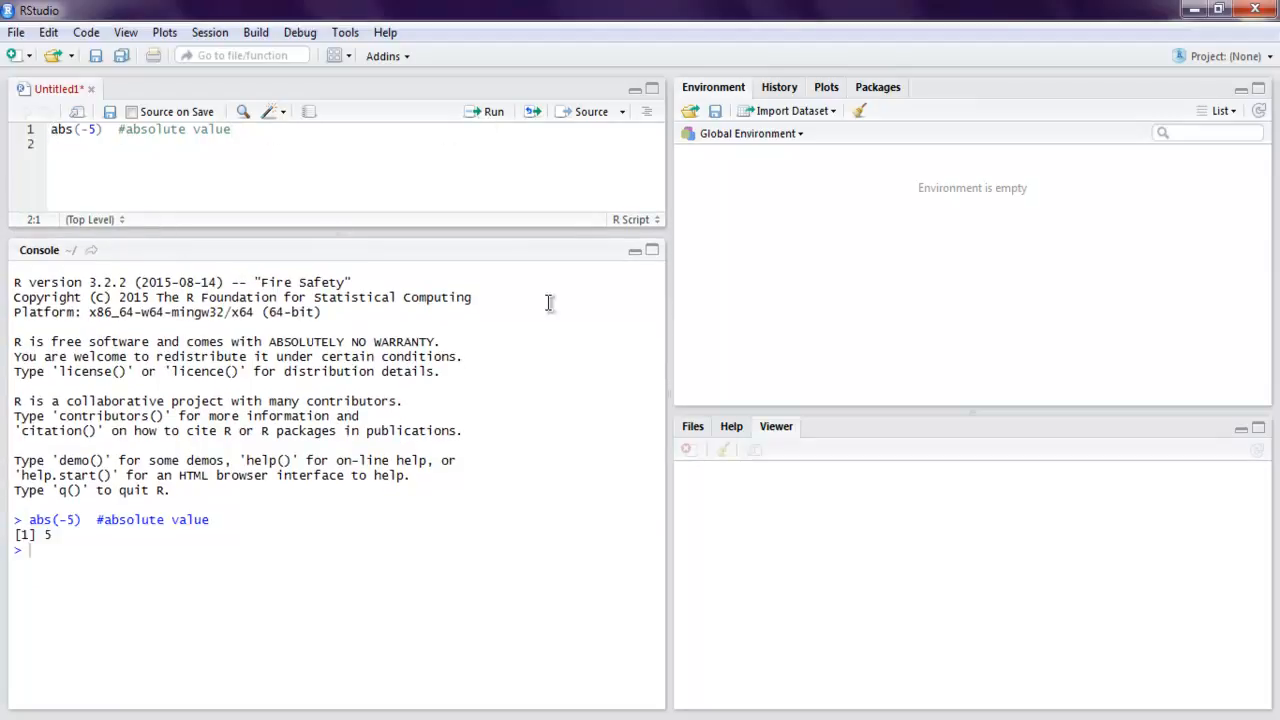
{"action": "mouse_move", "coordinate": [86, 520]}
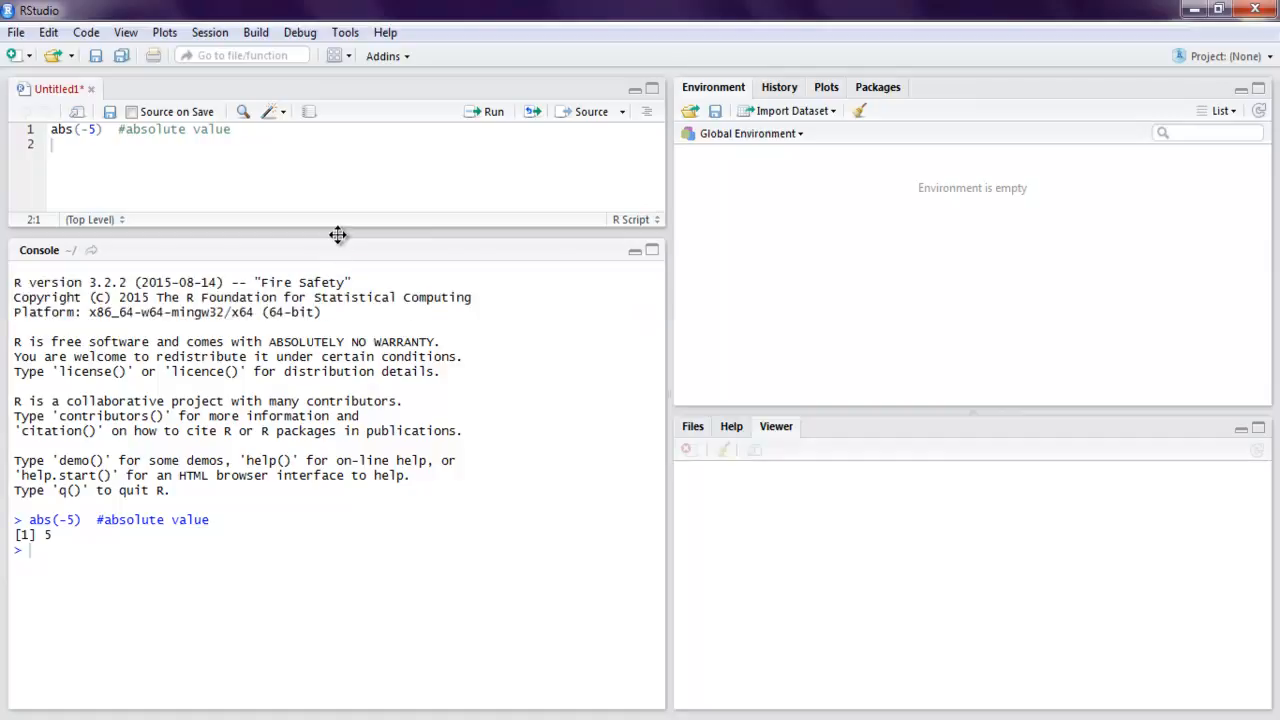
- Drag the editor/console splitter down to enlarge the script area
{"action": "left_click_drag", "start_coordinate": [338, 236], "coordinate": [338, 384]}
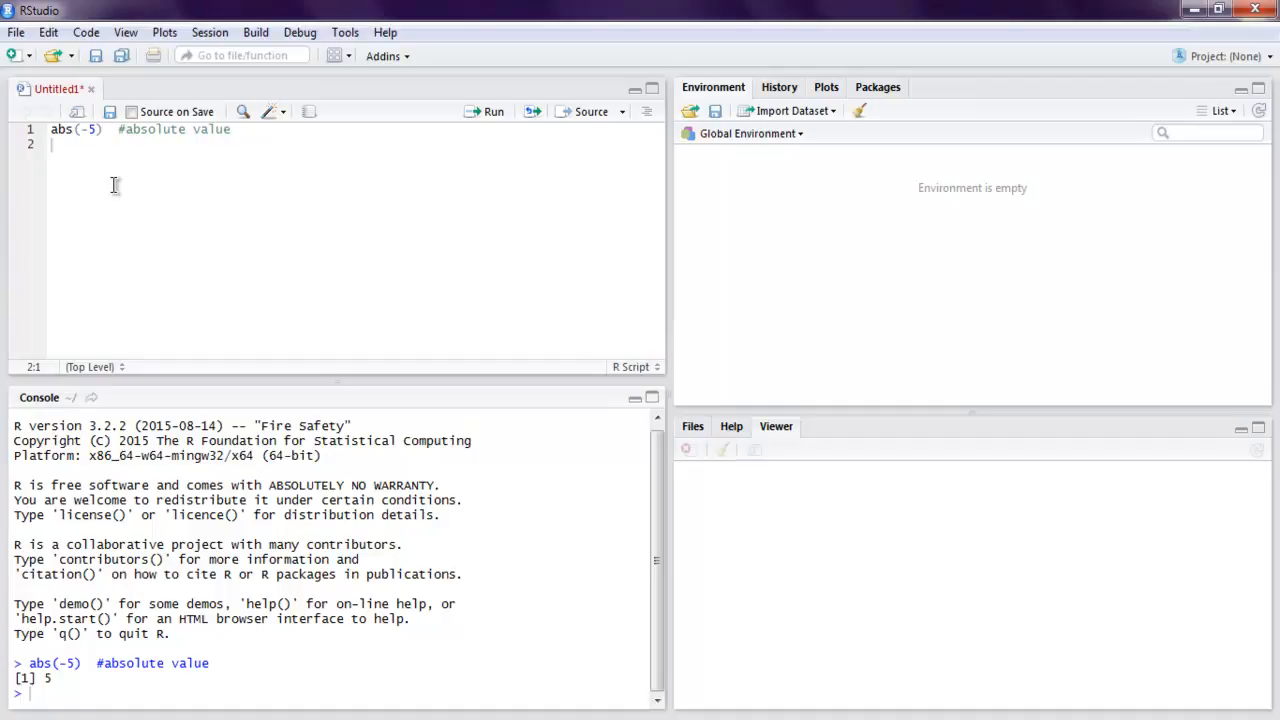
- Write exp(5) #exponential on line 2 and run it, printing 148.4132
{"action": "type", "text": "exp"}
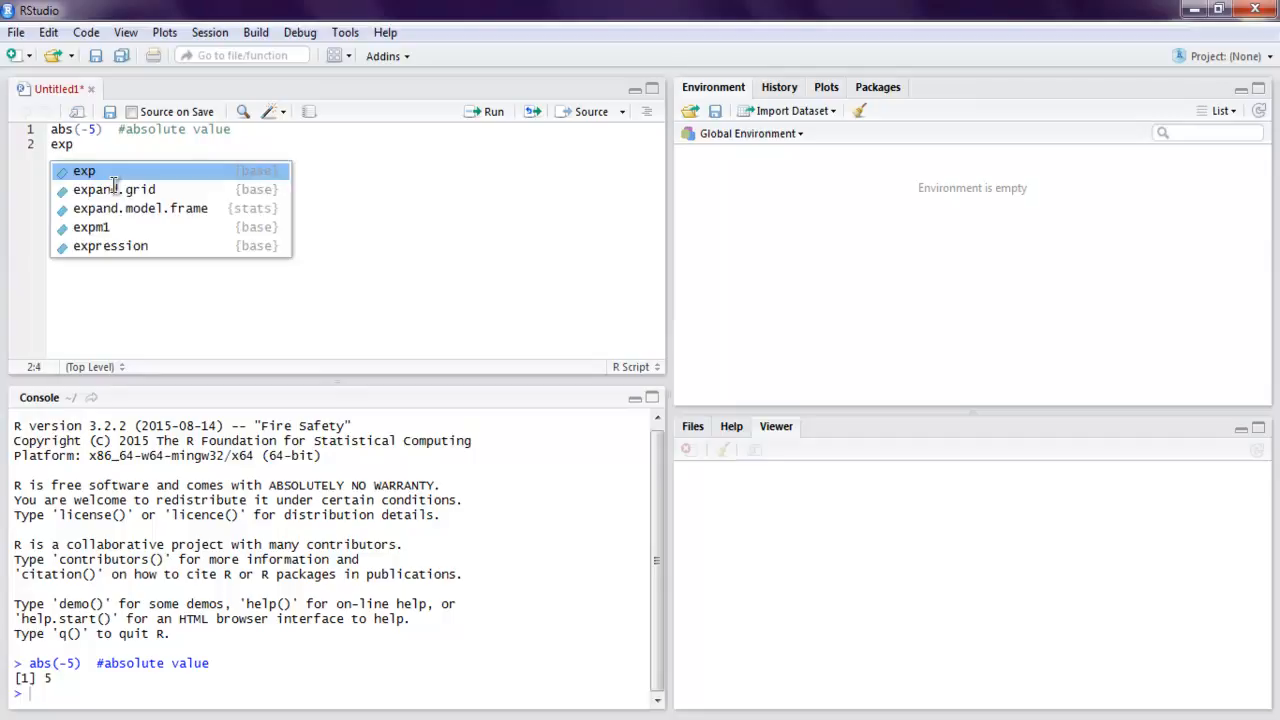
{"action": "left_click", "coordinate": [84, 170]}
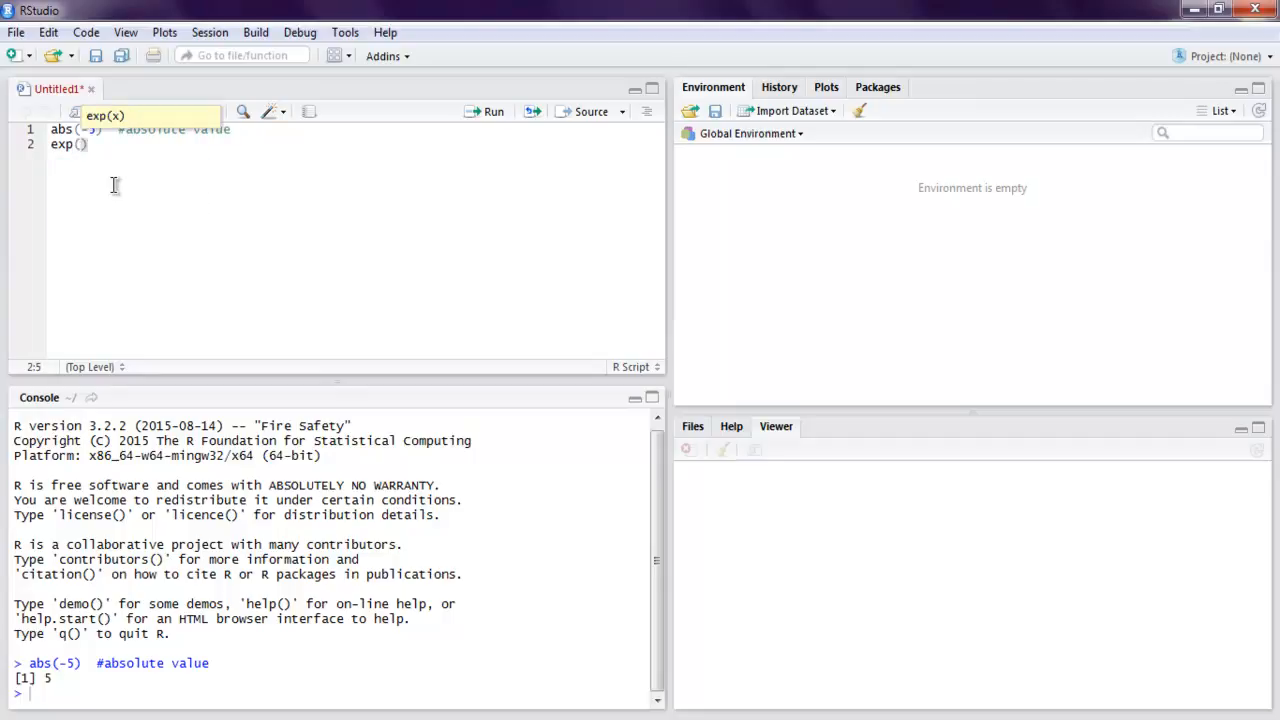
{"action": "type", "text": "5"}
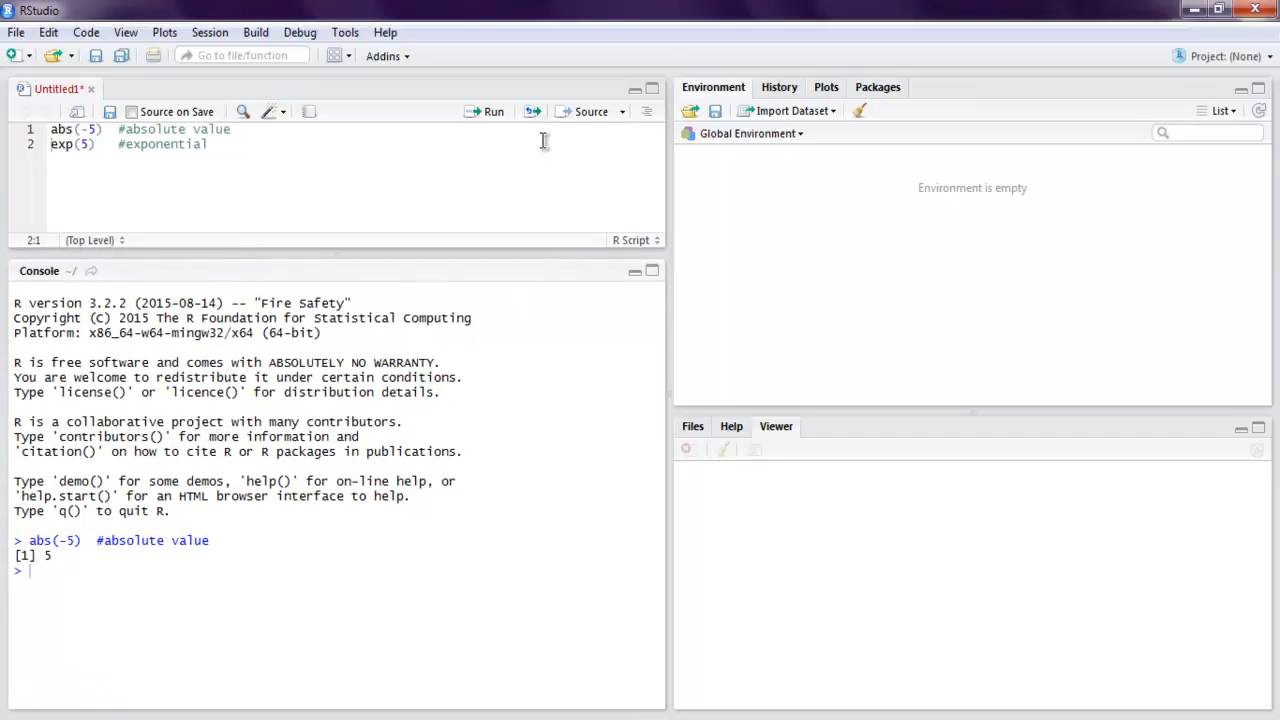
{"action": "left_click", "coordinate": [488, 112]}
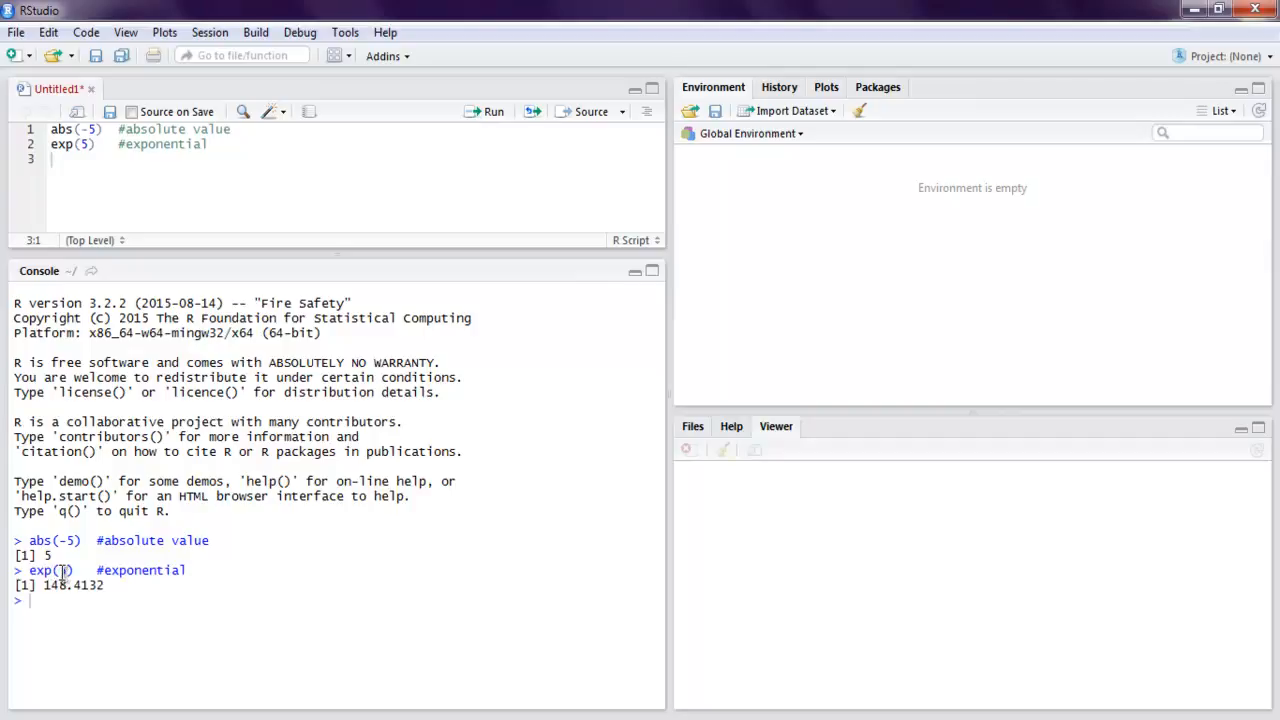
{"action": "mouse_move", "coordinate": [50, 600]}
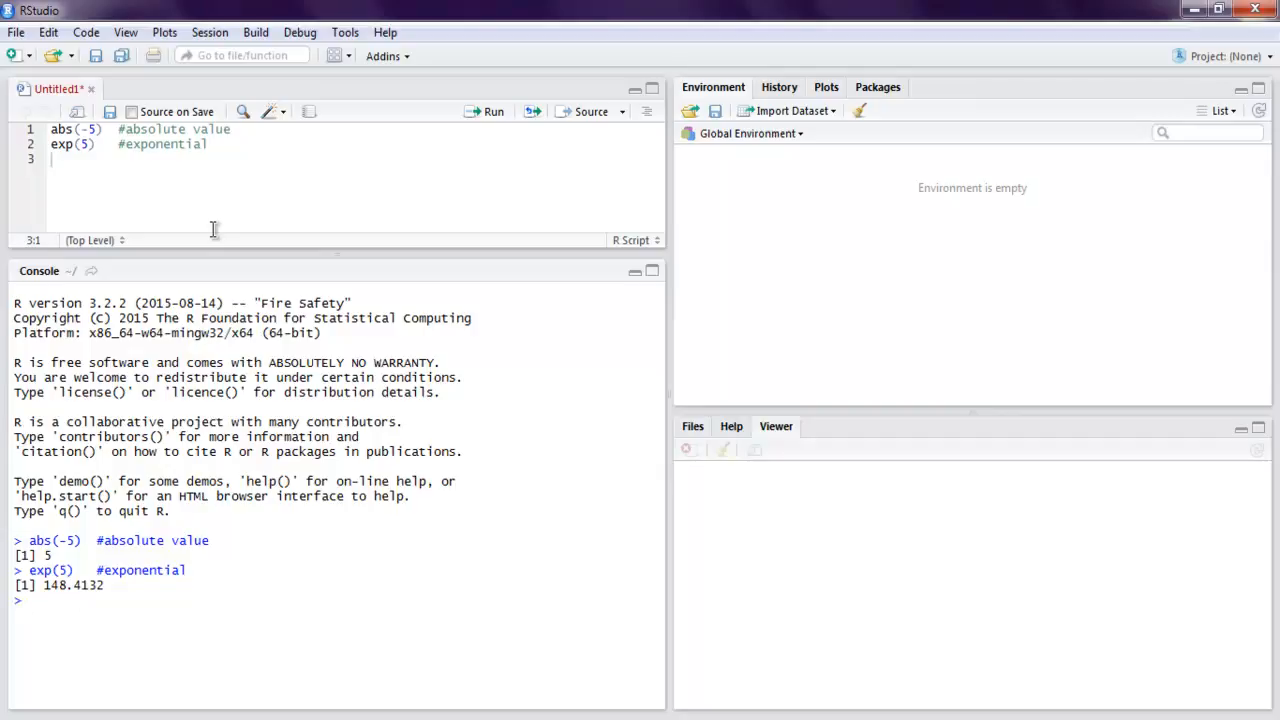
- Write factorial(5) #fatorial value on line 3 and run it, printing 120
{"action": "type", "text": "fa"}
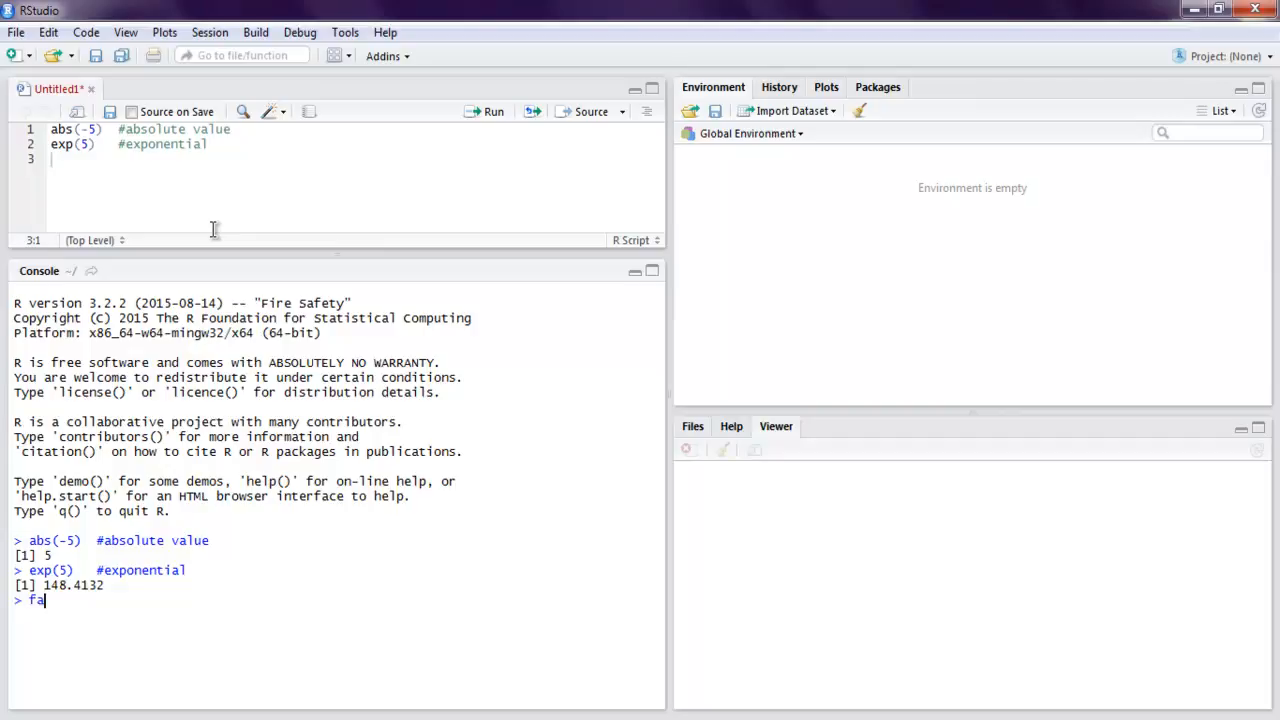
{"action": "key", "text": "Escape"}
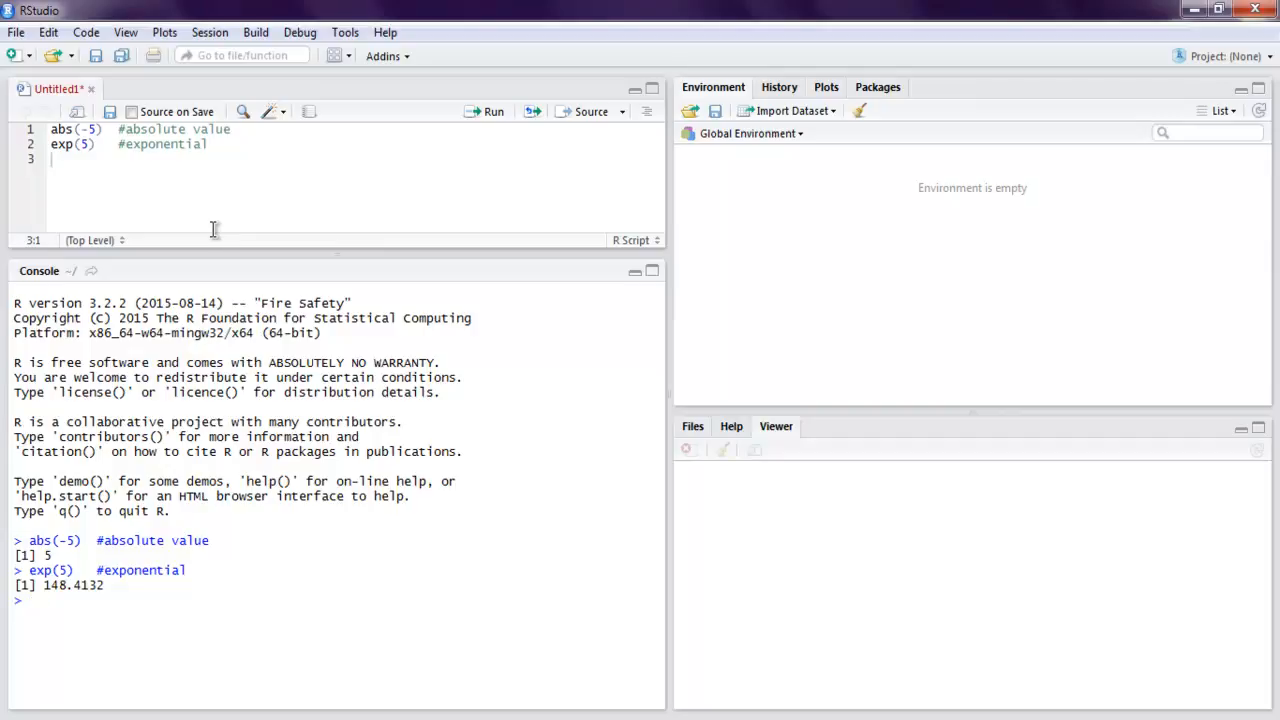
{"action": "type", "text": "factor"}
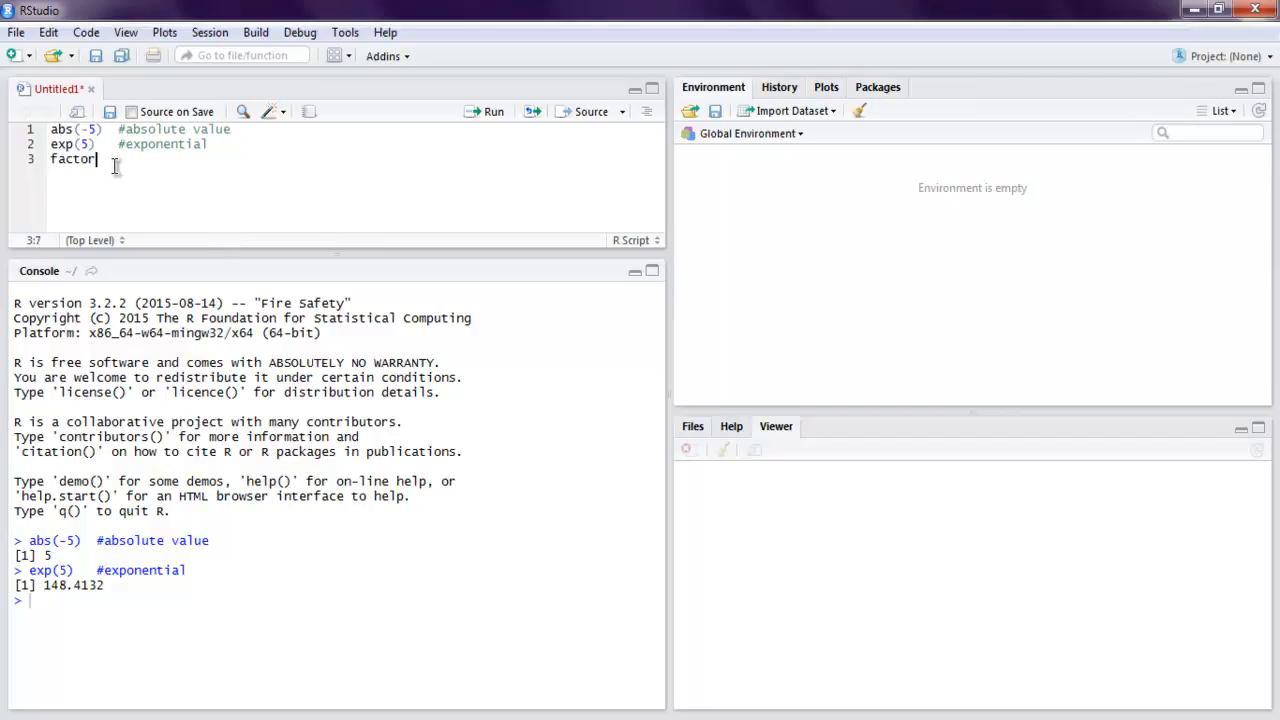
{"action": "type", "text": "()"}
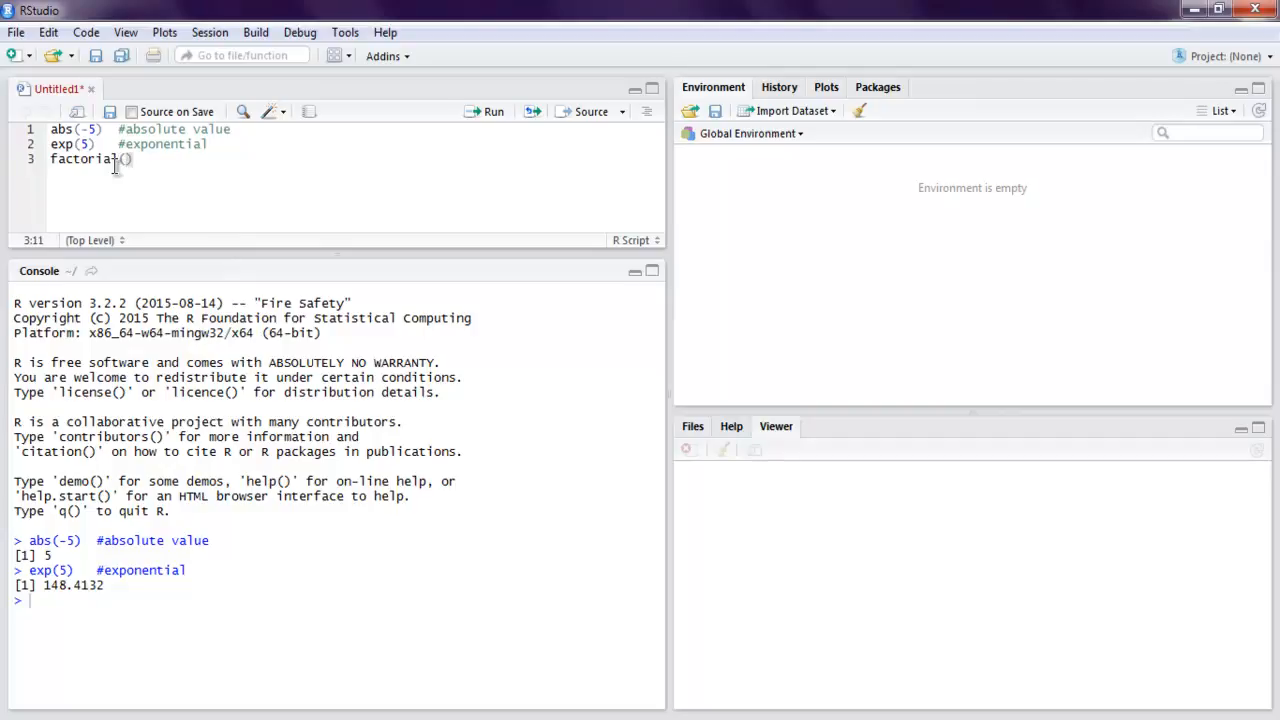
{"action": "type", "text": "5"}
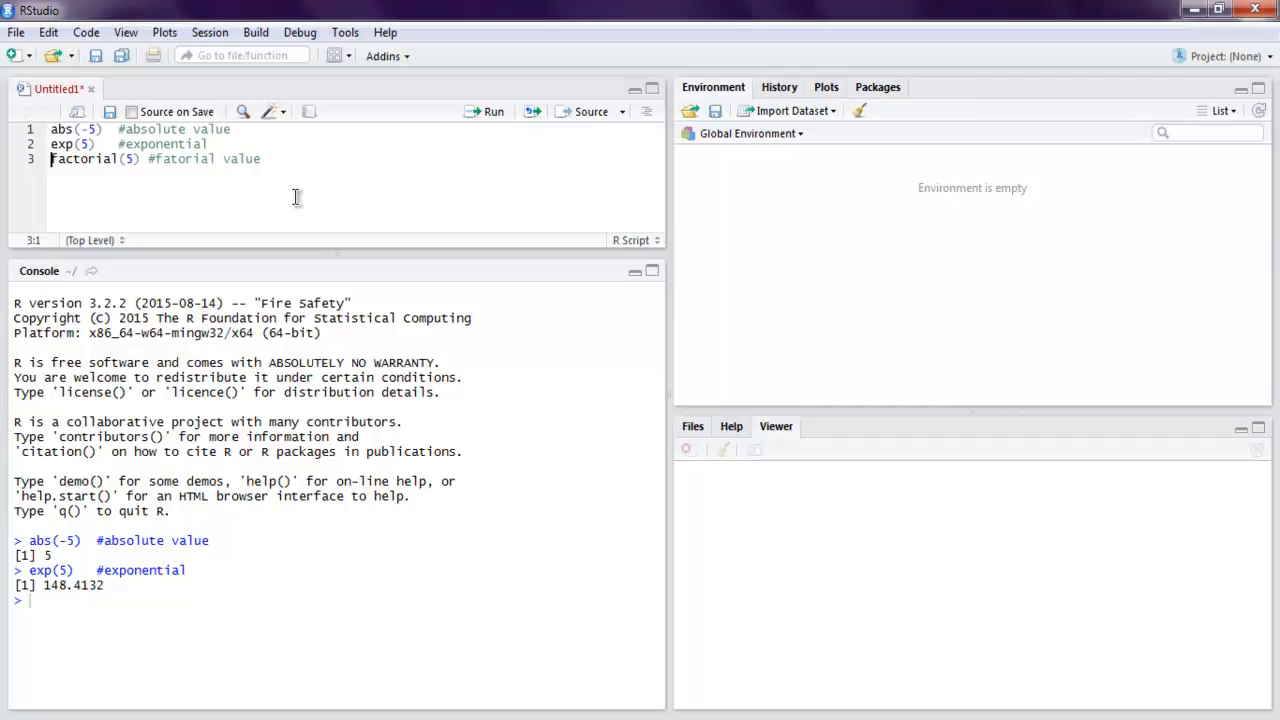
{"action": "mouse_move", "coordinate": [496, 112]}
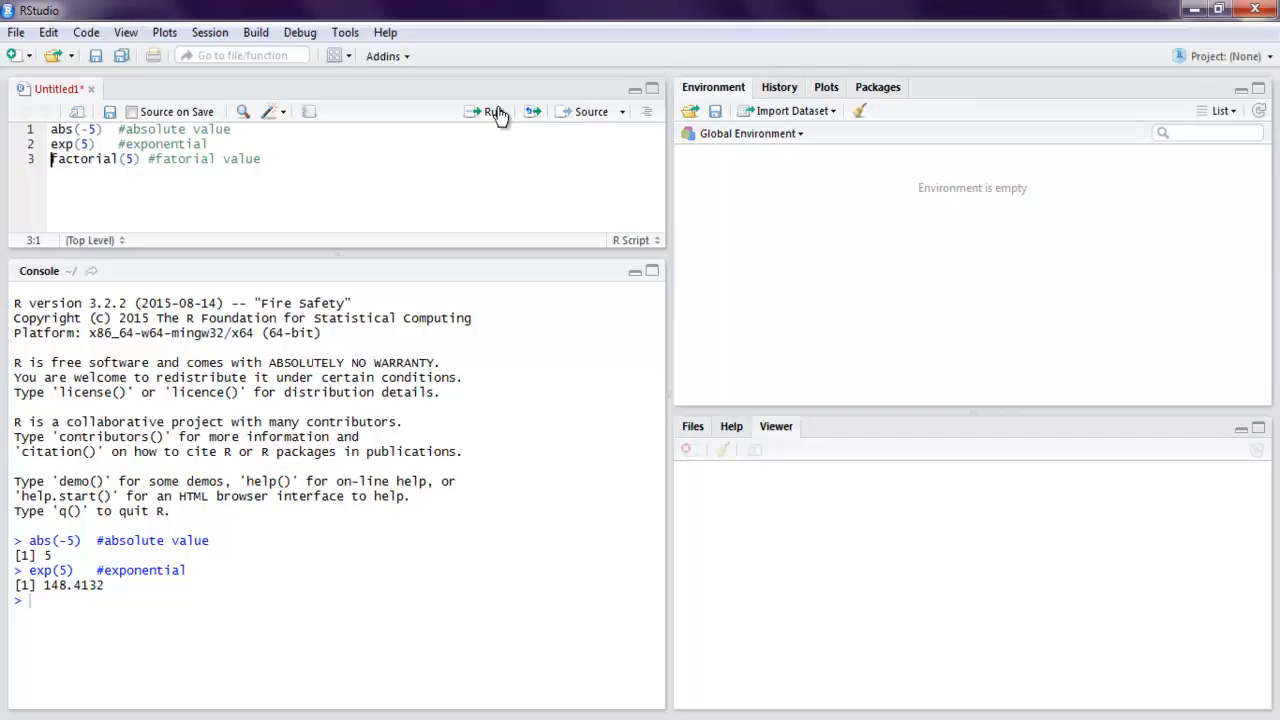
{"action": "left_click", "coordinate": [492, 112]}
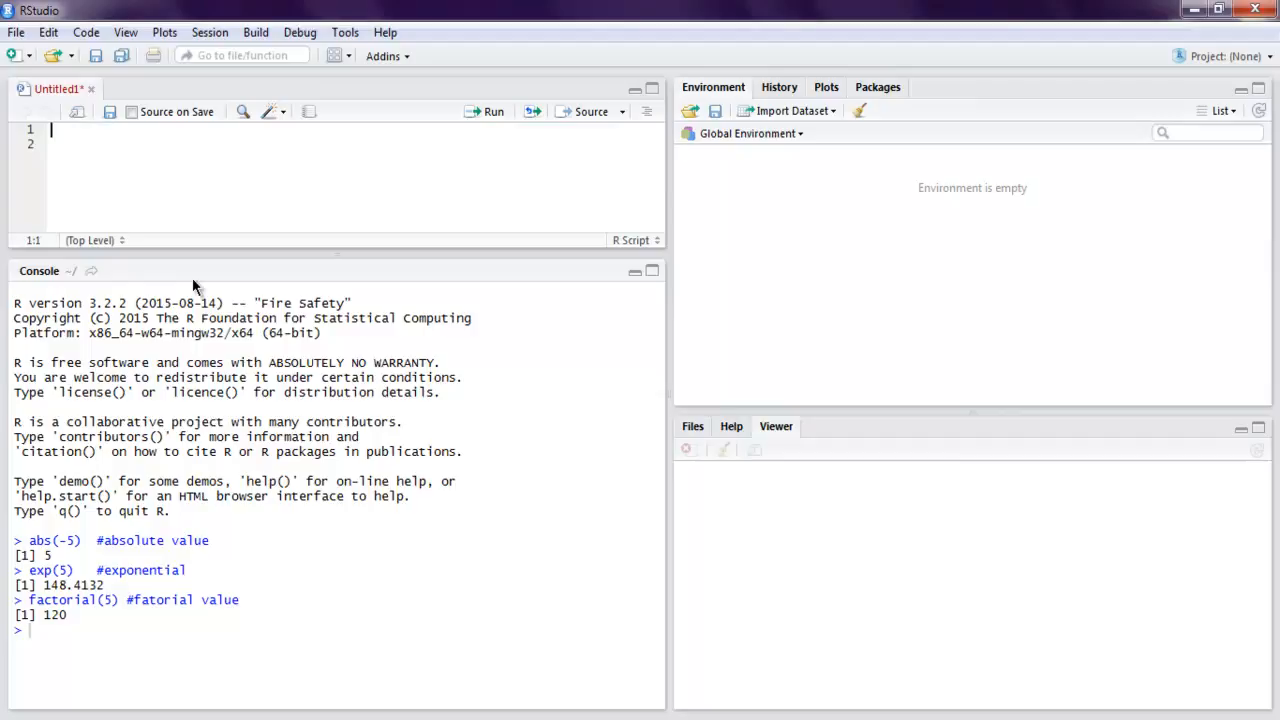
- Write log(2) on line 1 and run it, printing 0.6931472
{"action": "type", "text": "log(2"}
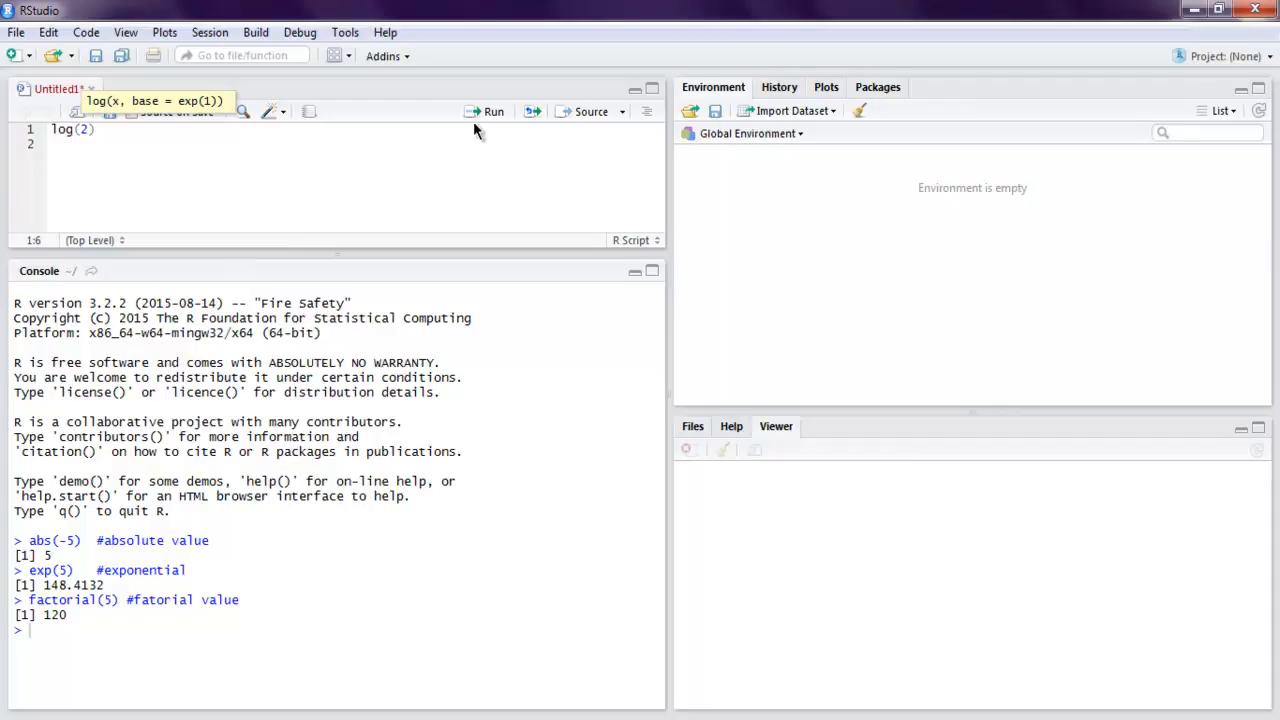
{"action": "left_click", "coordinate": [492, 112]}
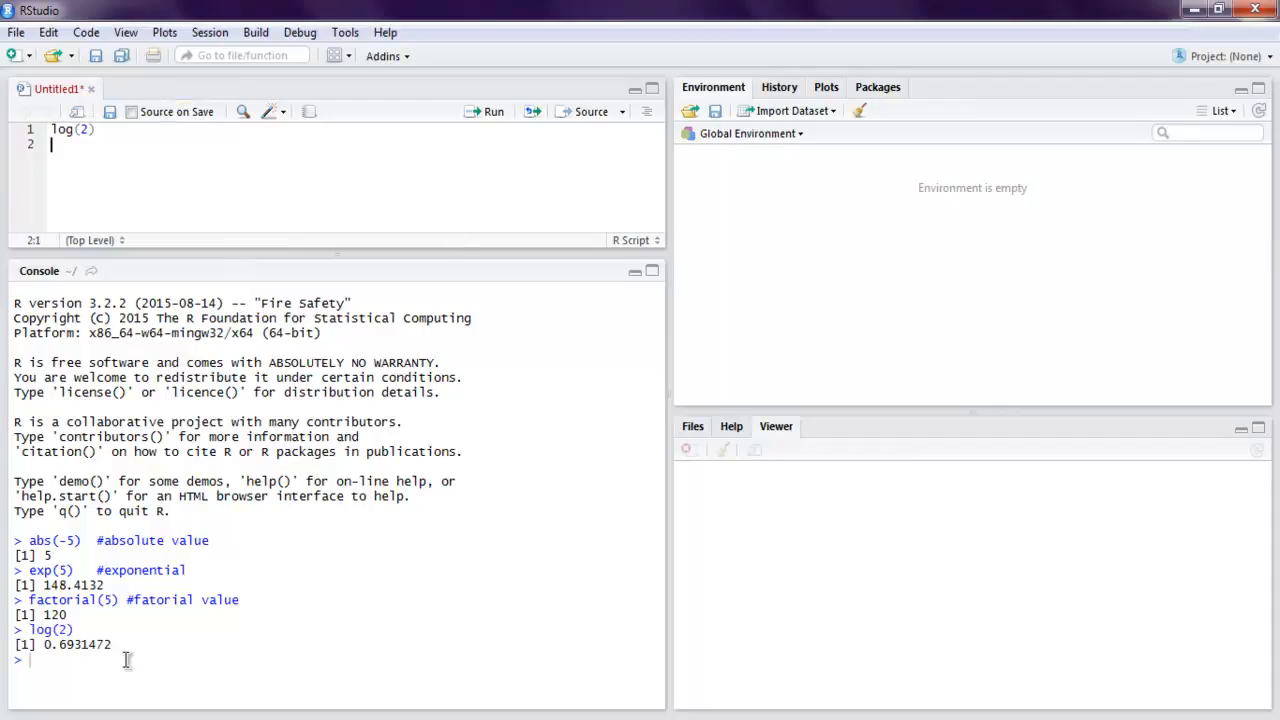
{"action": "left_click_drag", "start_coordinate": [44, 644], "coordinate": [96, 644]}
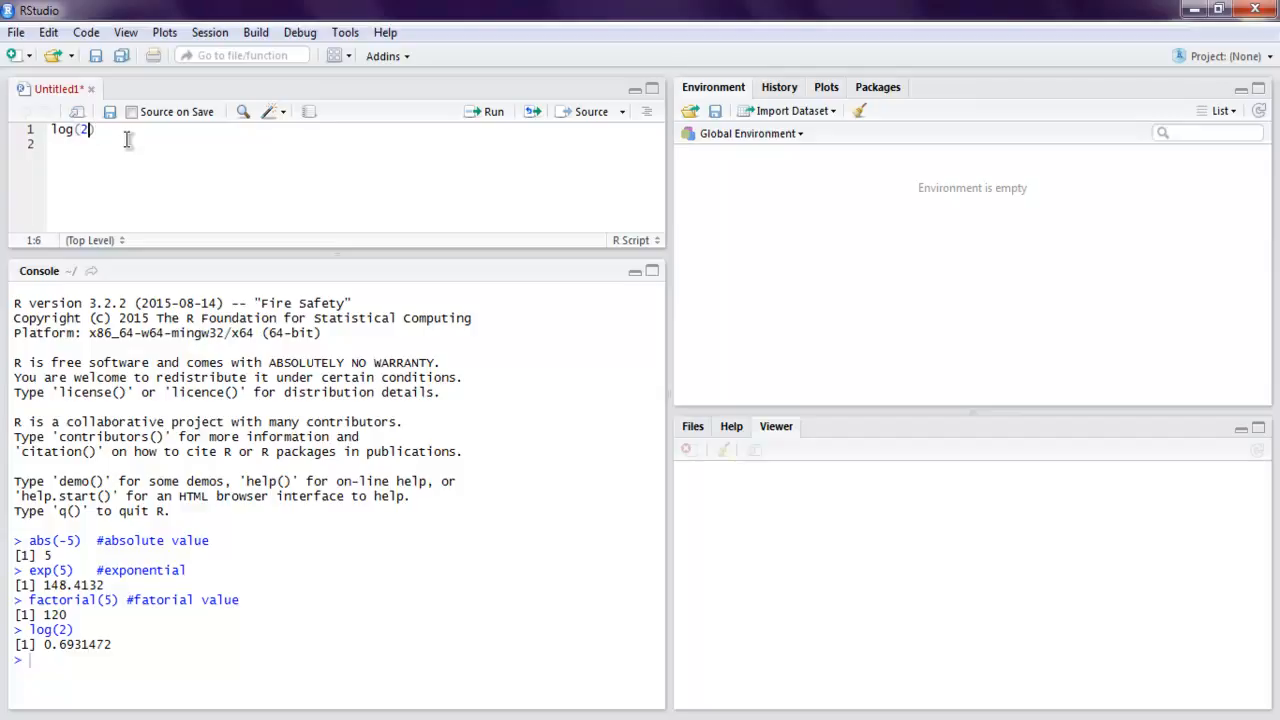
- Extend the line to log(2,base = 10) and run it, printing 0.30103
{"action": "type", "text": ",base ="}
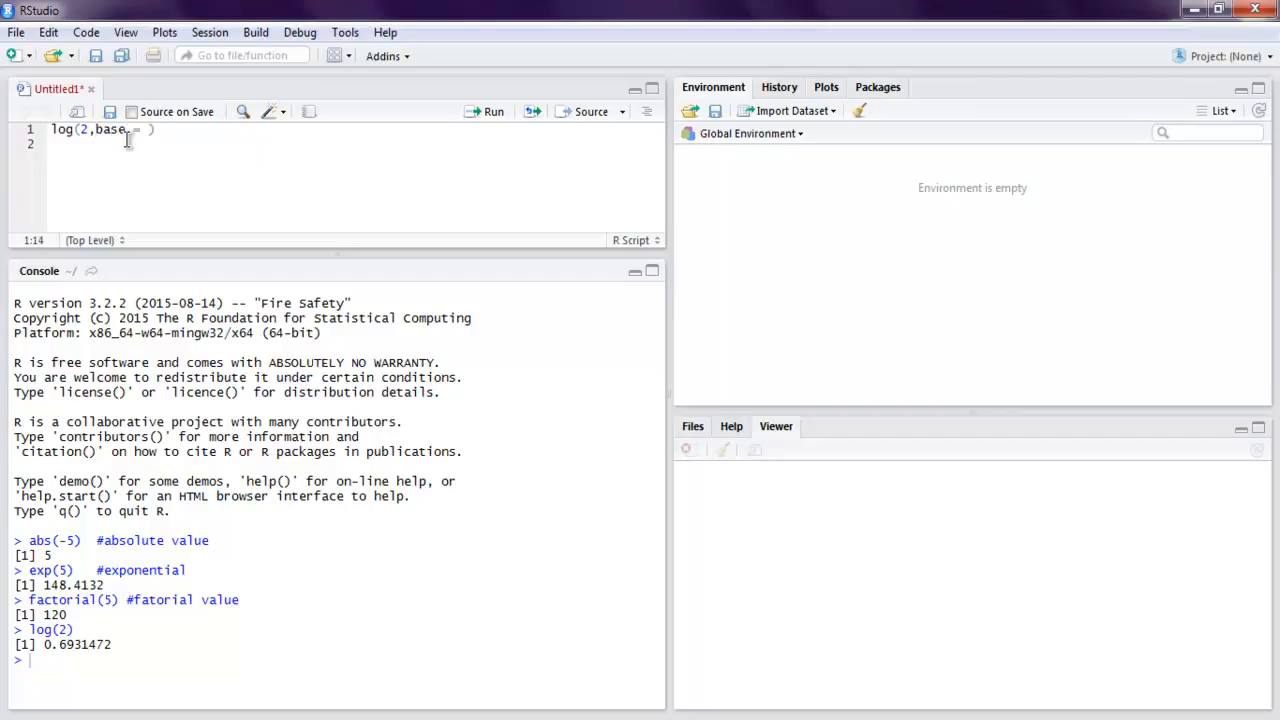
{"action": "type", "text": "10"}
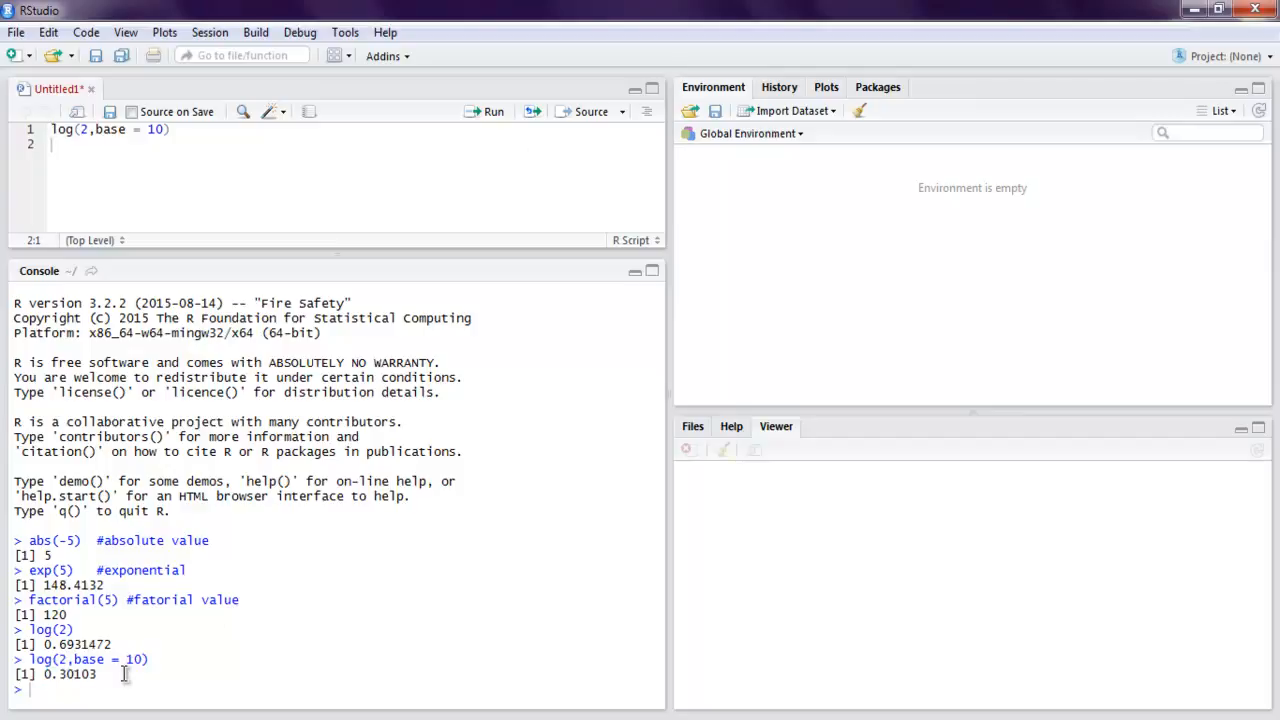
{"action": "mouse_move", "coordinate": [144, 668]}
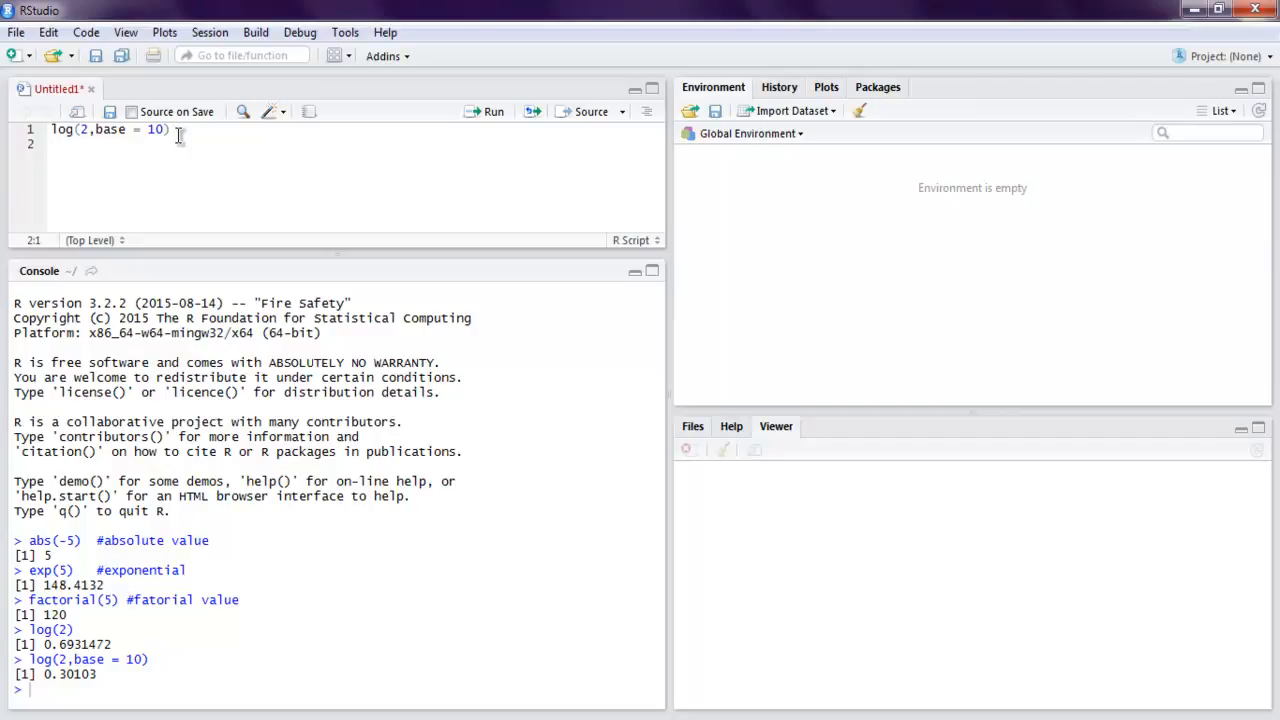
{"action": "mouse_move", "coordinate": [106, 140]}
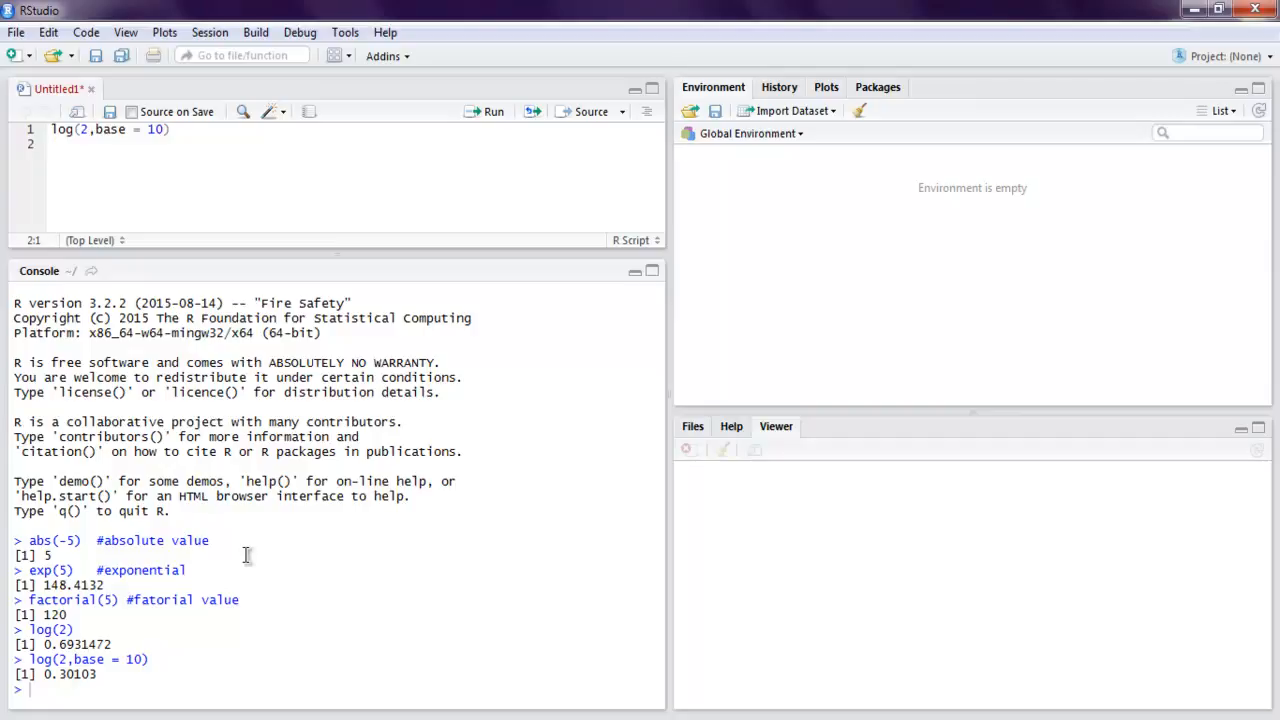
{"action": "mouse_move", "coordinate": [254, 568]}
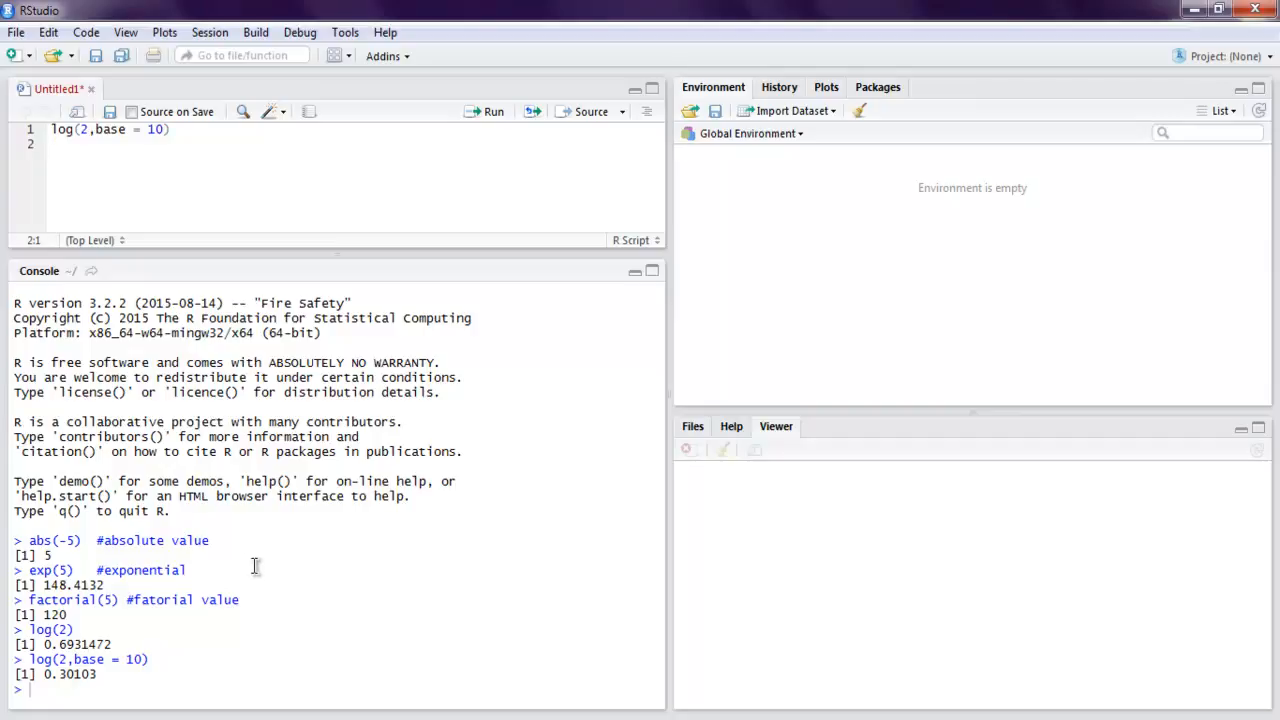
{"action": "mouse_move", "coordinate": [276, 404]}
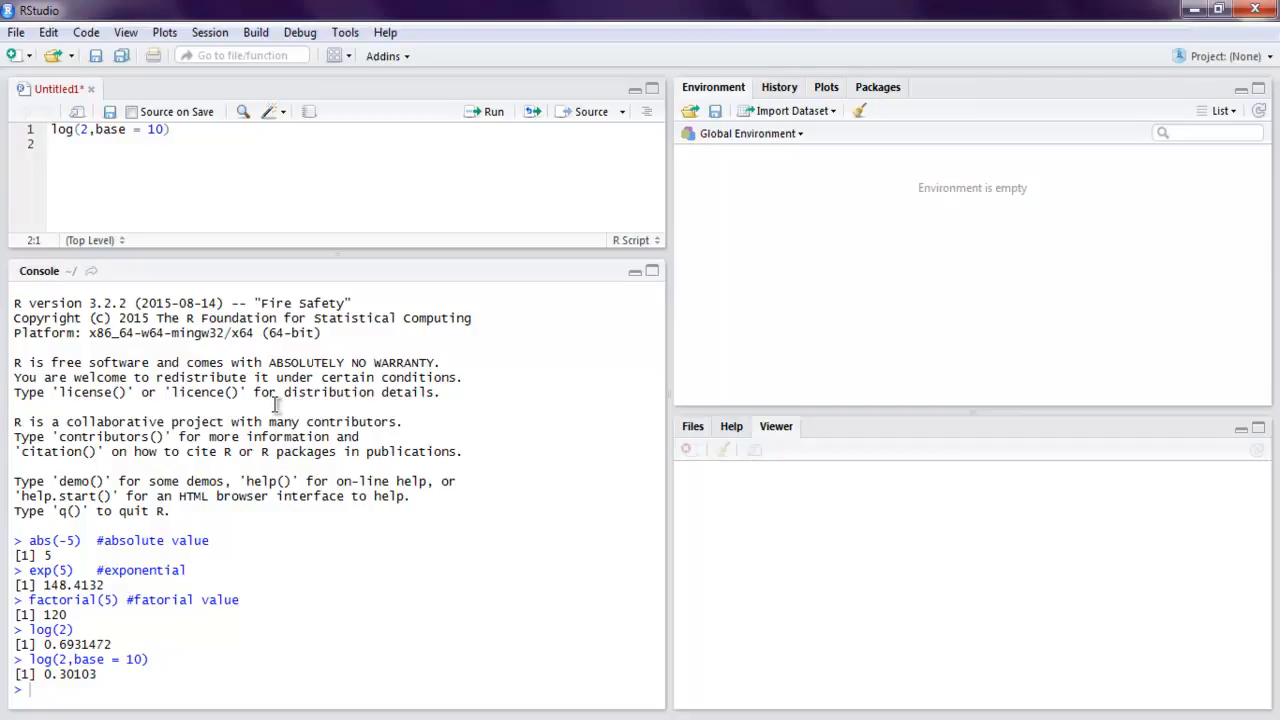
{"action": "triple_click", "coordinate": [108, 128]}
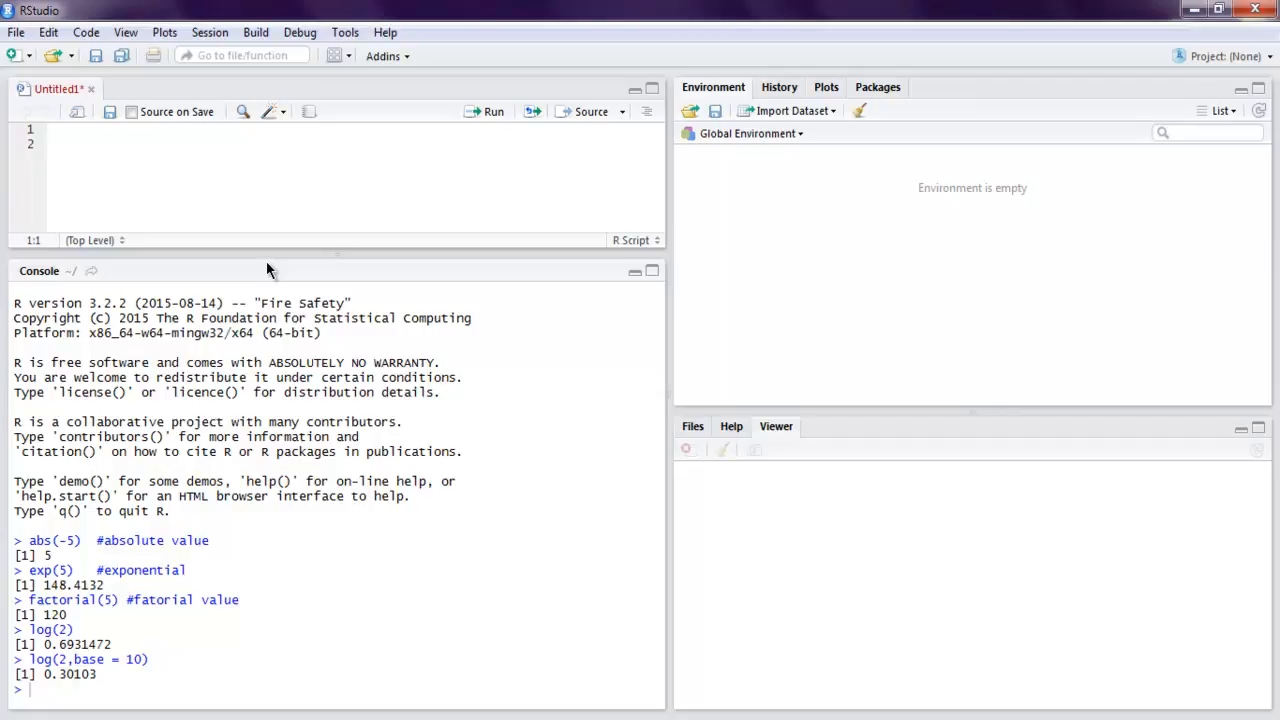
- Write pi in the script and run it, printing 3.141593
{"action": "type", "text": "p"}
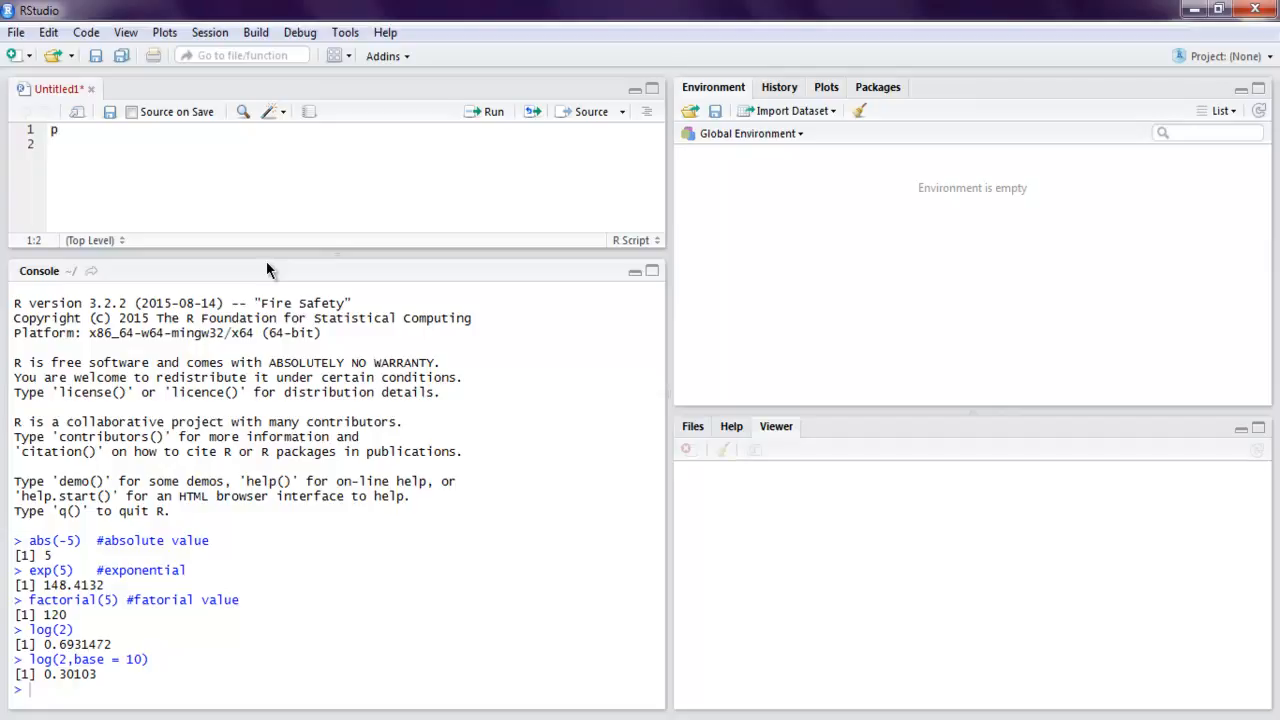
{"action": "type", "text": "i"}
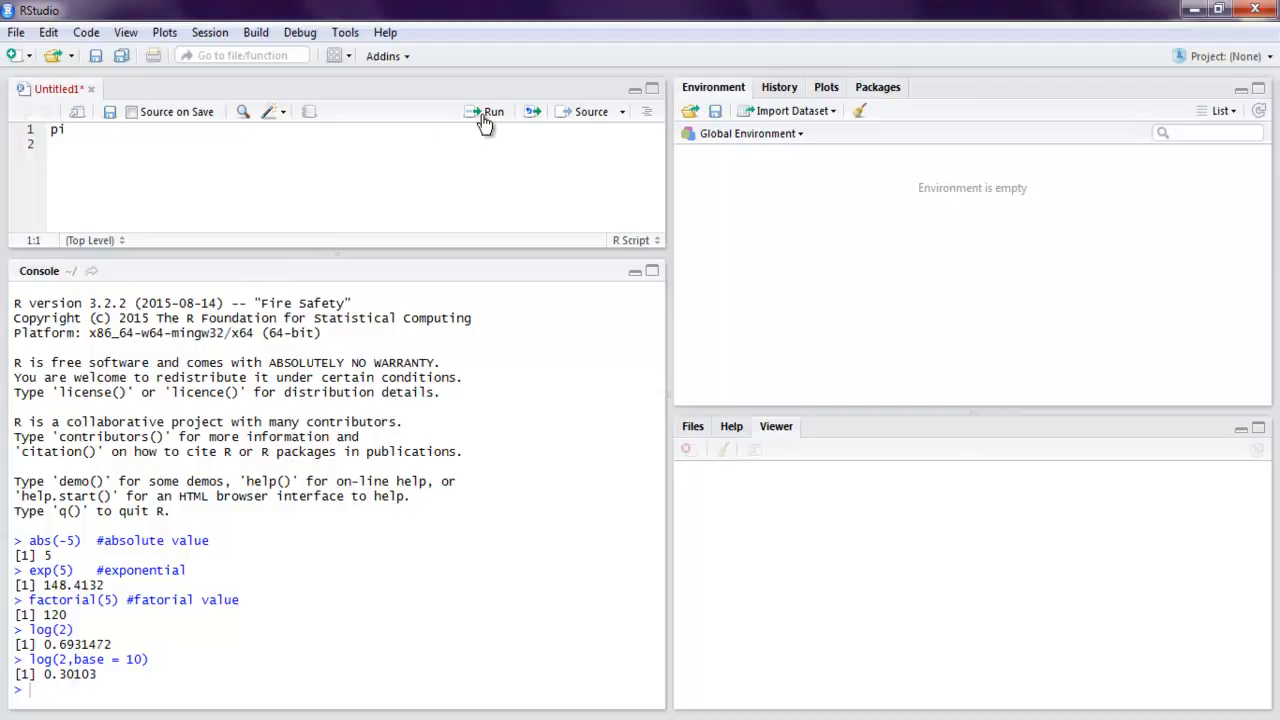
{"action": "left_click", "coordinate": [492, 112]}
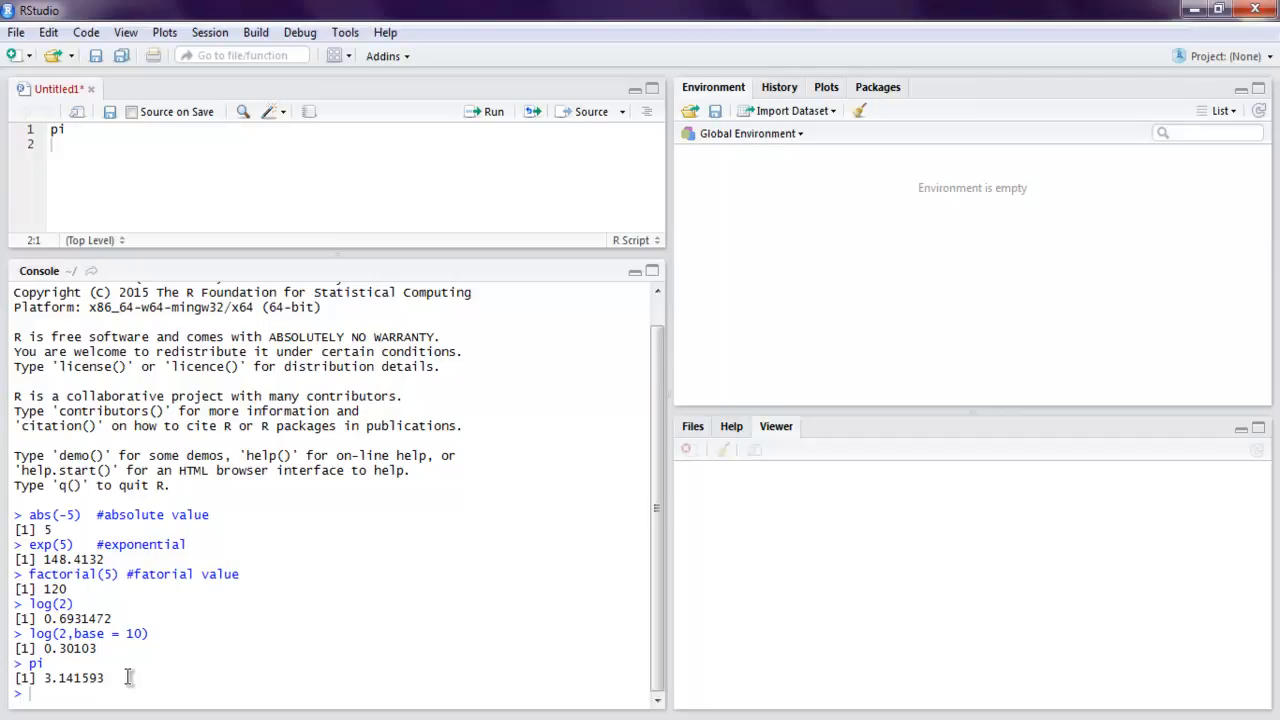
{"action": "mouse_move", "coordinate": [134, 144]}
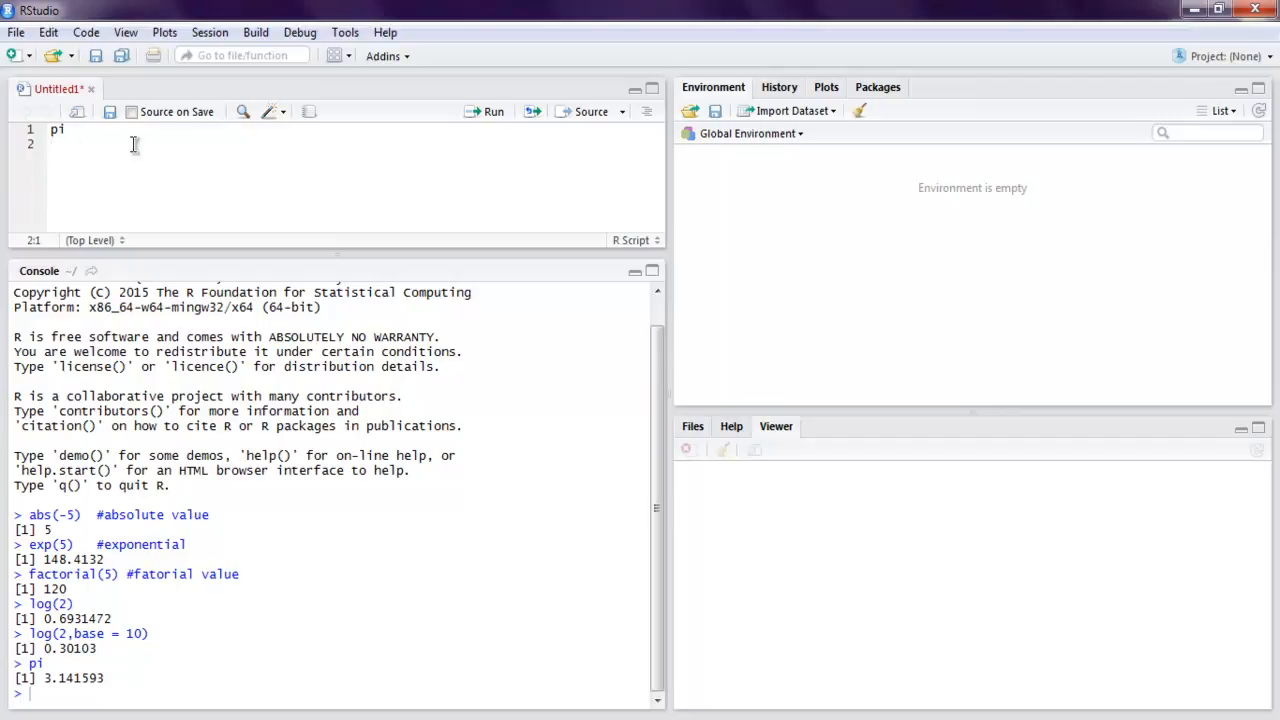
- Add options(digits = 10) and pi, then run all lines, printing 3.141592654
{"action": "type", "text": "options("}
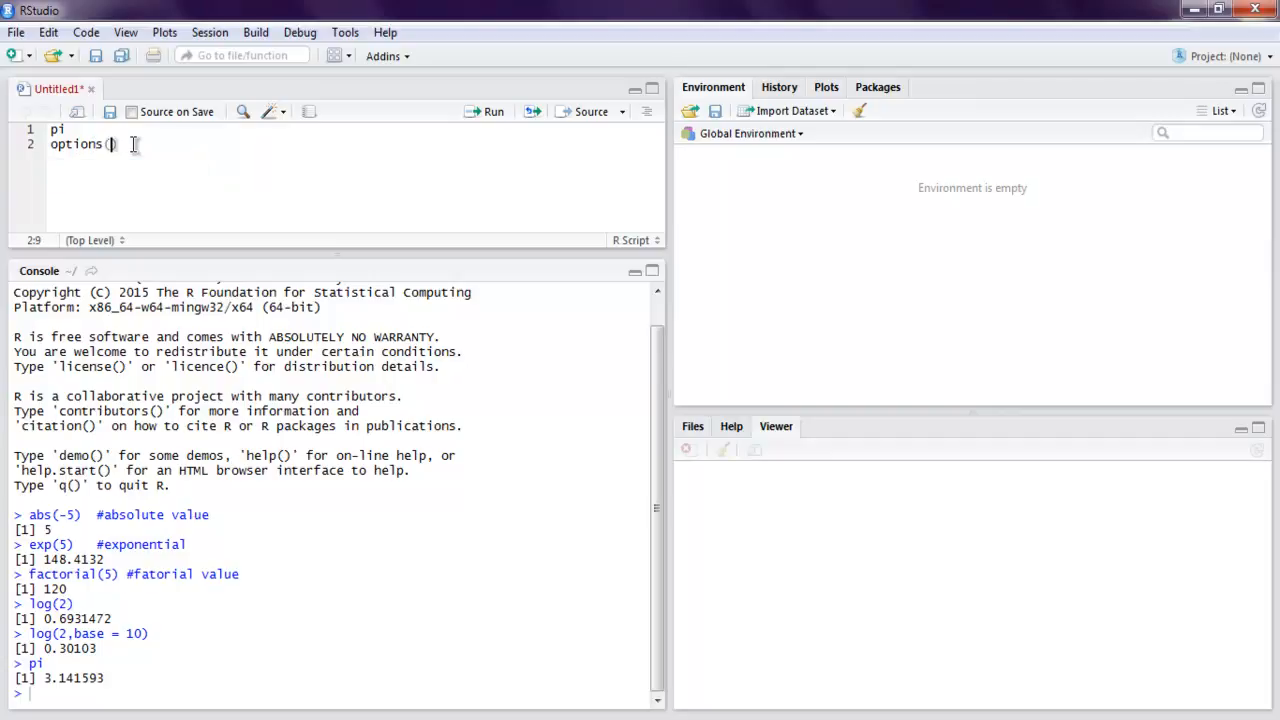
{"action": "type", "text": "digits ="}
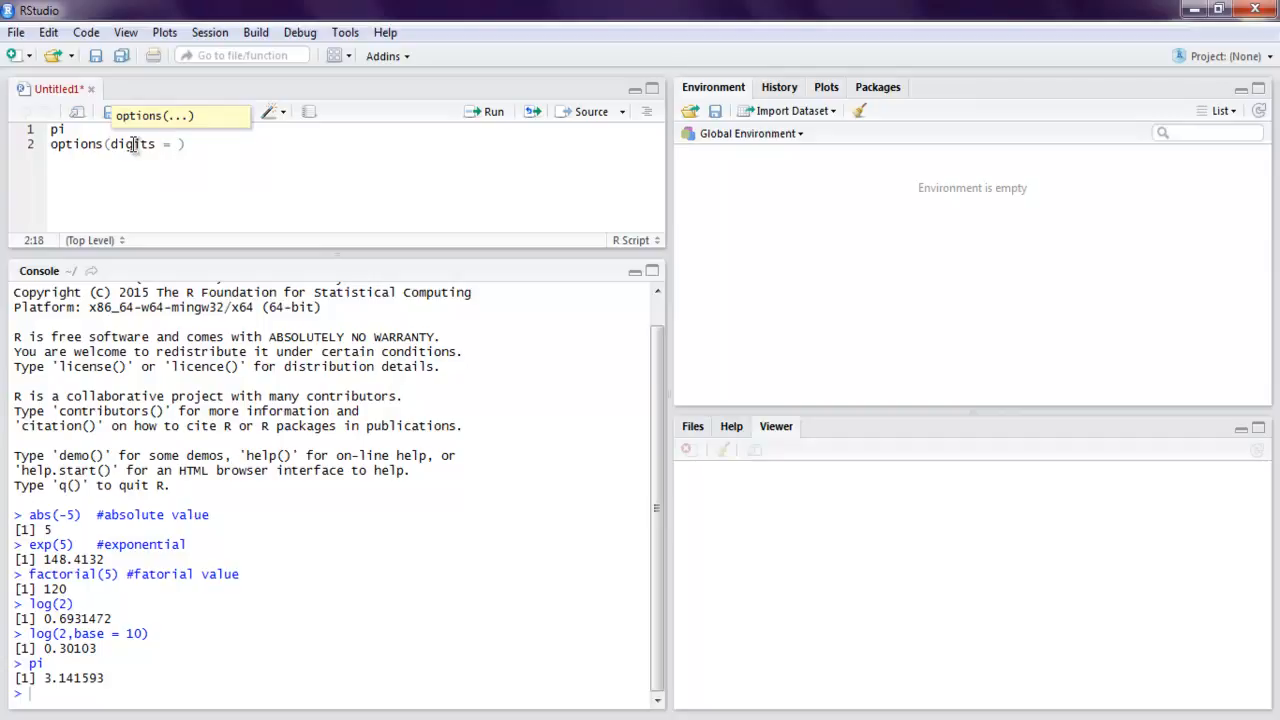
{"action": "type", "text": "10"}
{"action": "type", "text": "pi"}
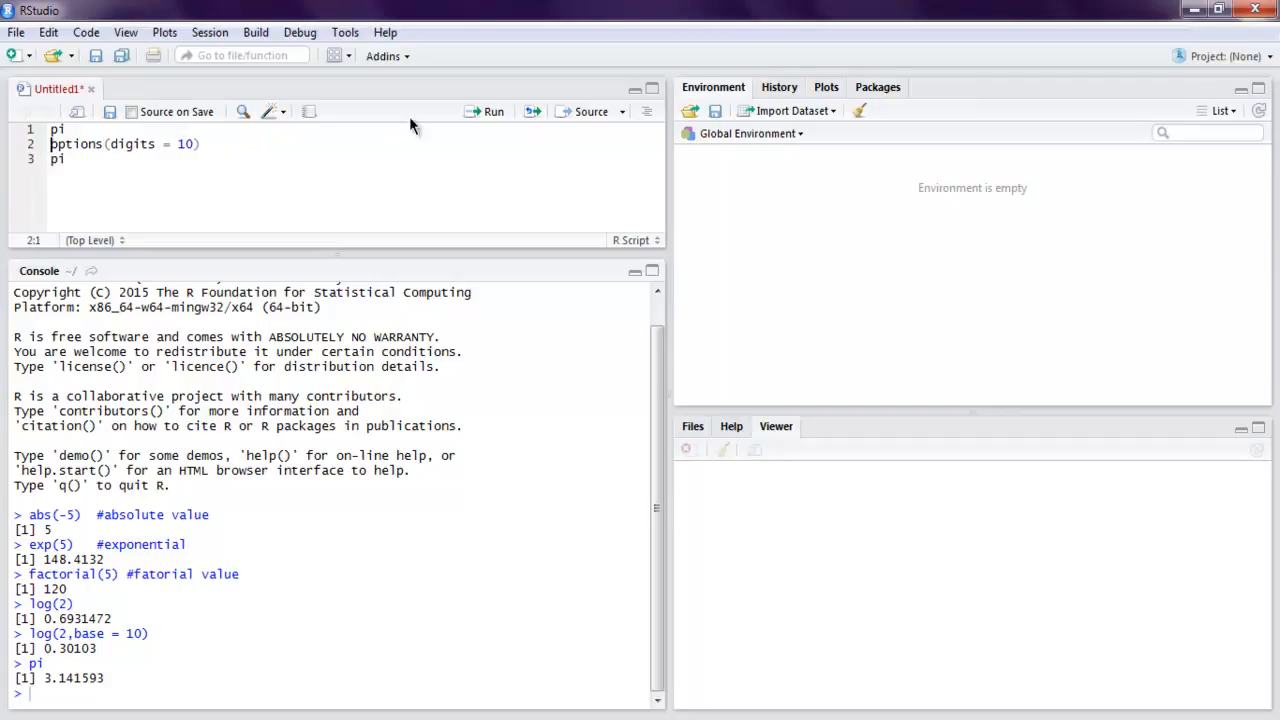
{"action": "mouse_move", "coordinate": [488, 112]}
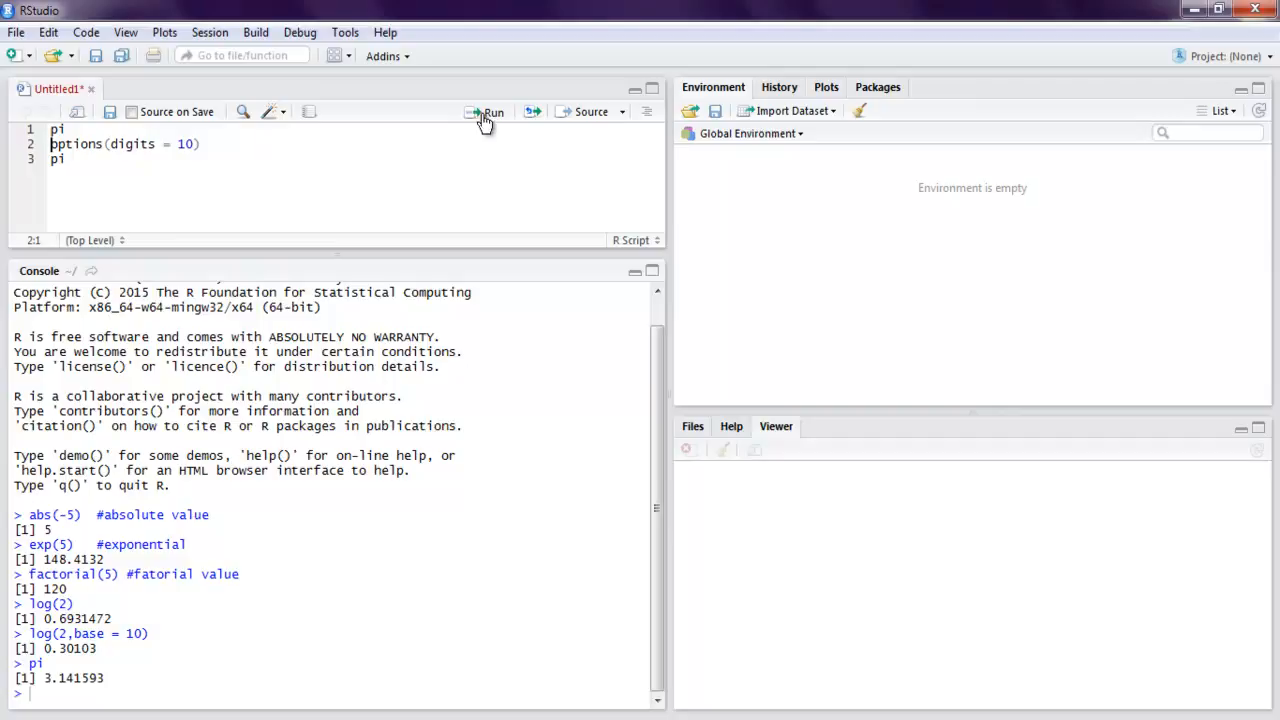
{"action": "left_click", "coordinate": [488, 112]}
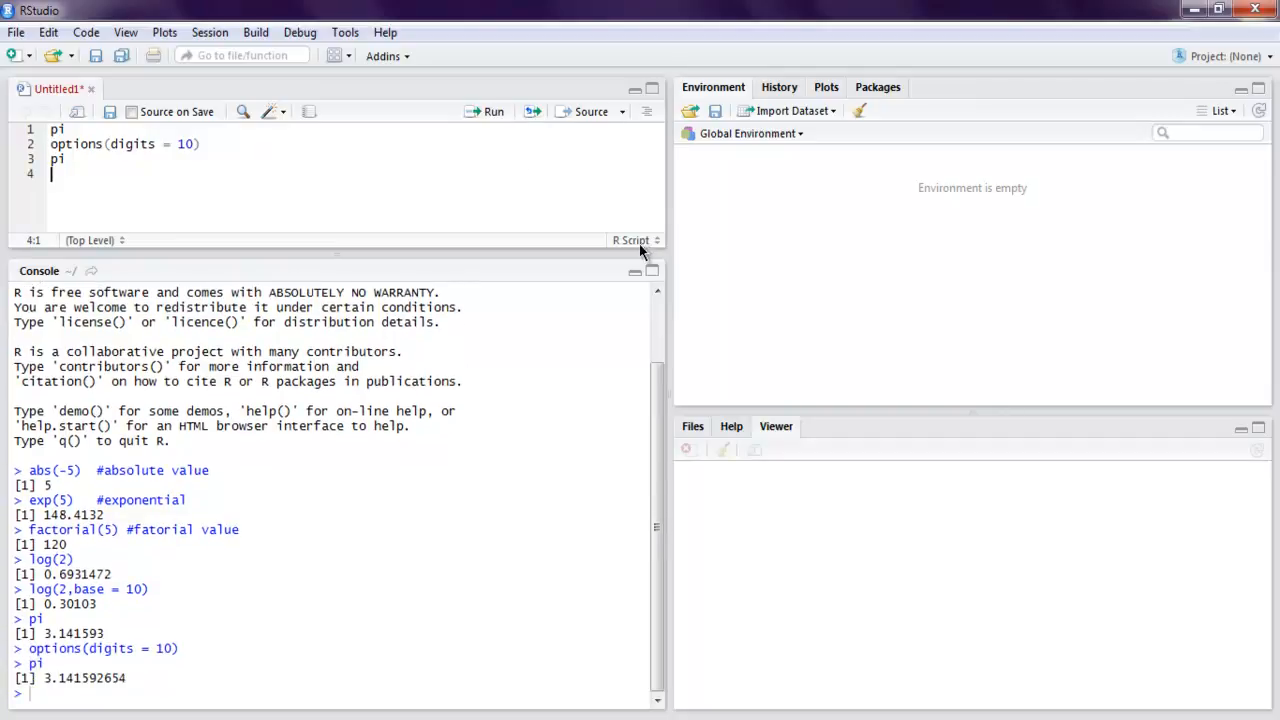
{"action": "mouse_move", "coordinate": [68, 684]}
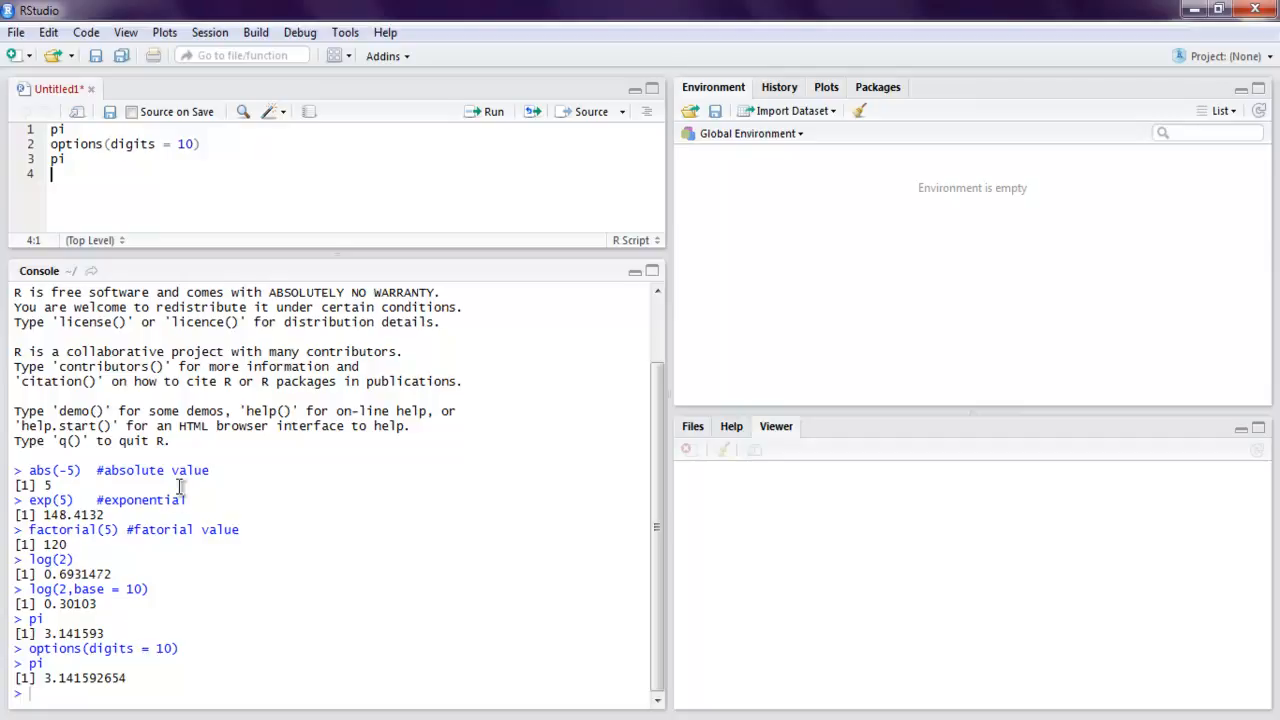
{"action": "mouse_move", "coordinate": [4, 316]}
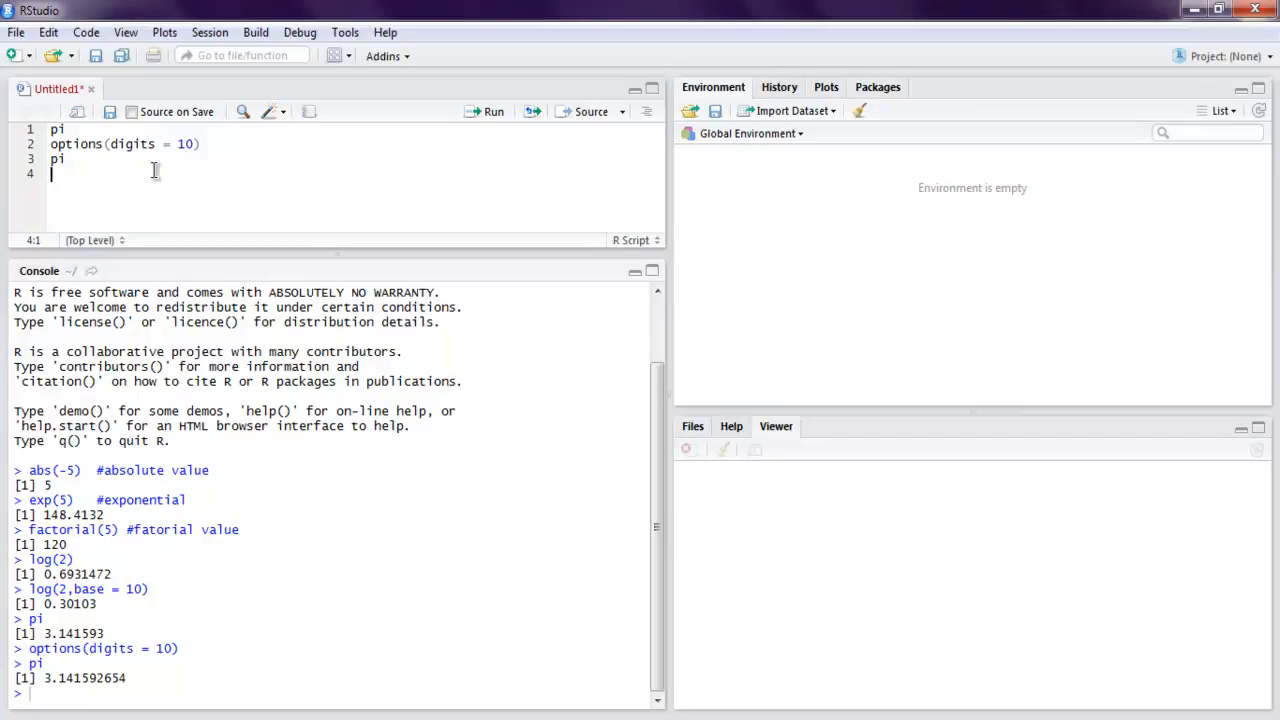
- Run options() from line 4 and scroll through the listed session settings
{"action": "type", "text": "op"}
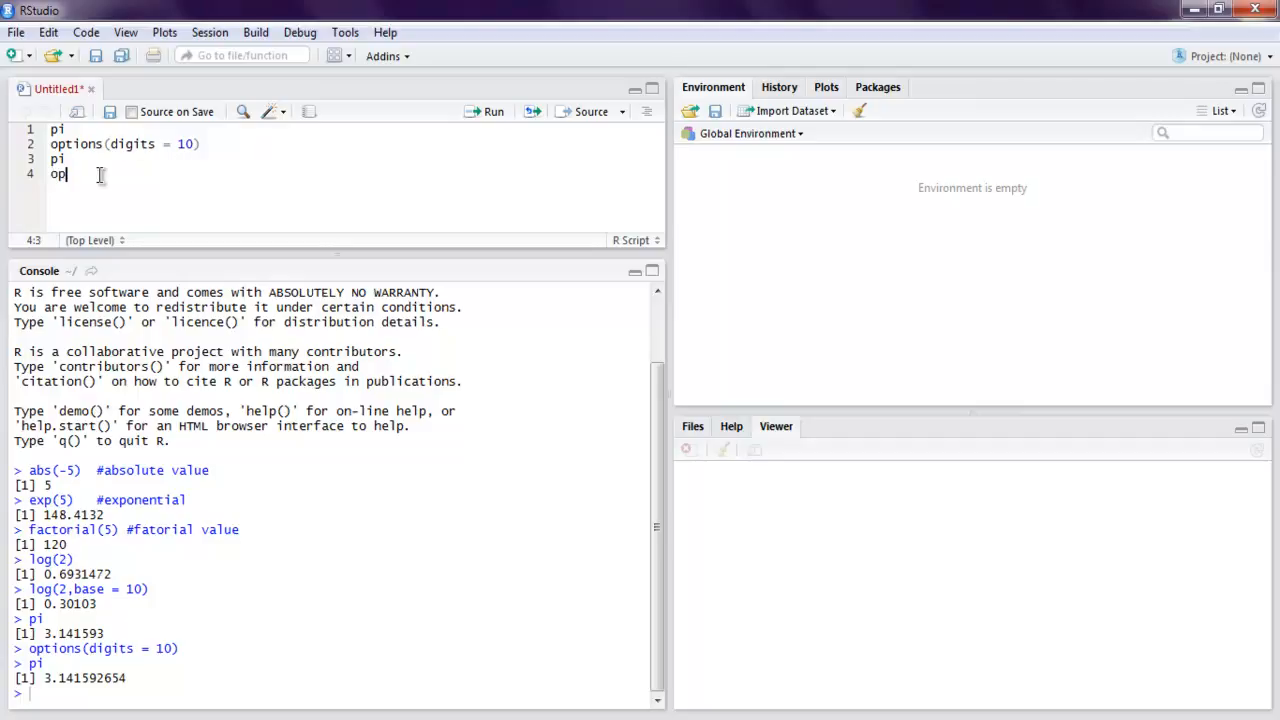
{"action": "type", "text": "tions("}
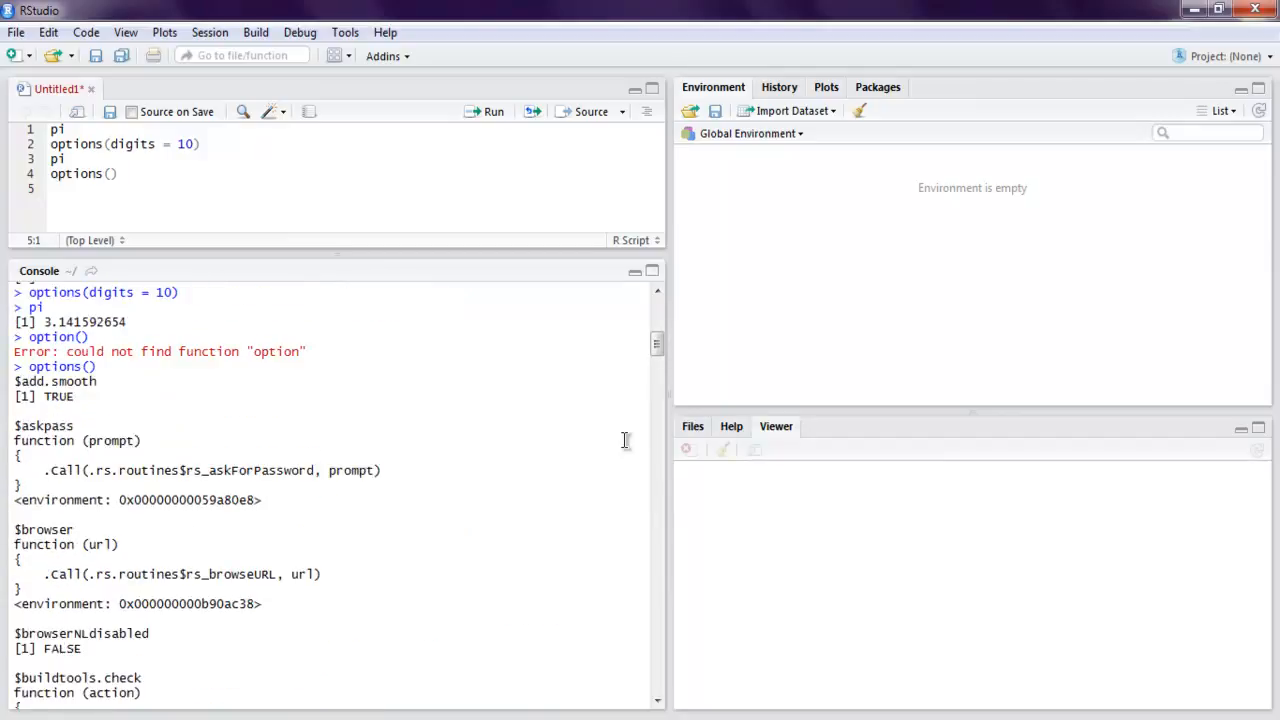
{"action": "scroll", "scroll_direction": "down", "scroll_amount": 3}
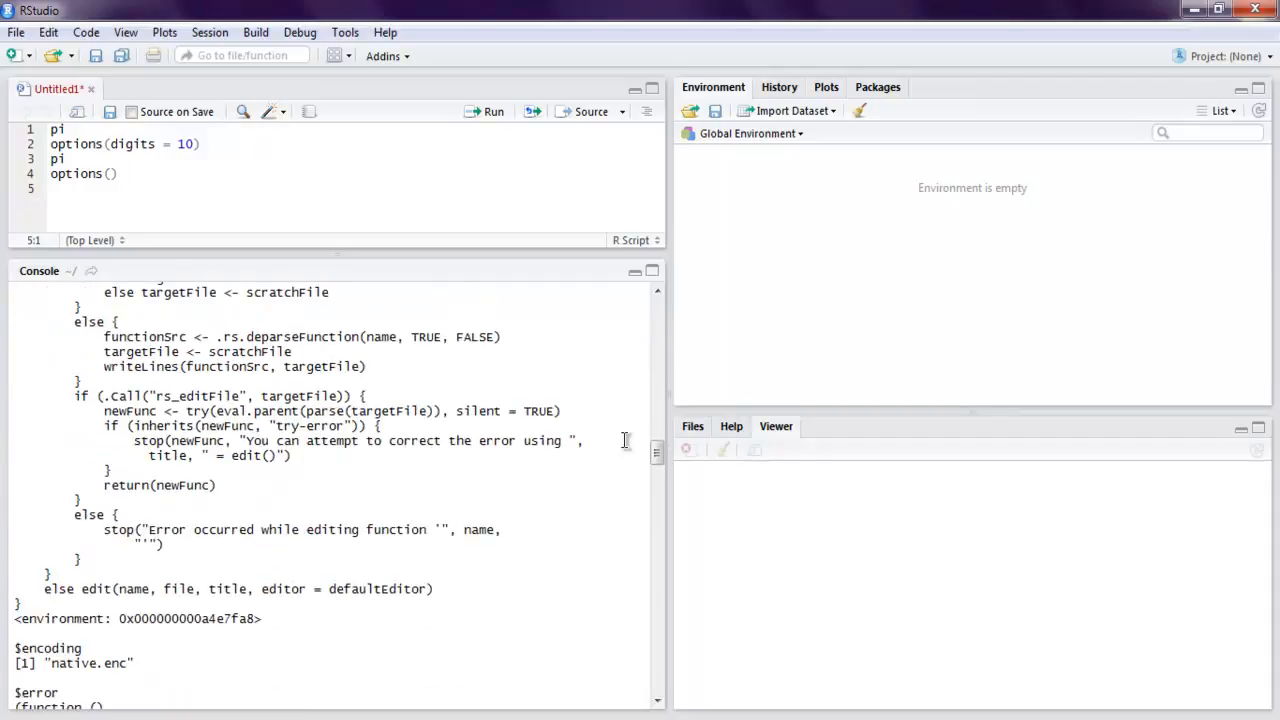
{"action": "scroll", "scroll_direction": "down", "scroll_amount": 3}
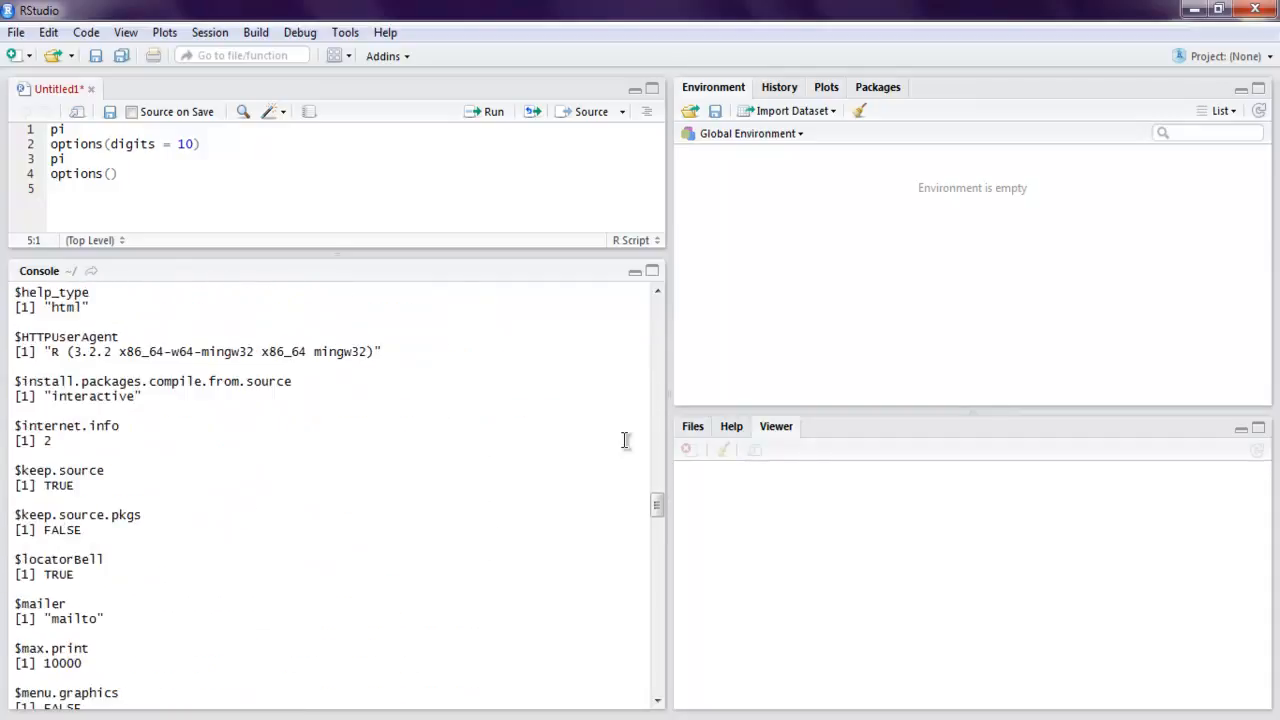